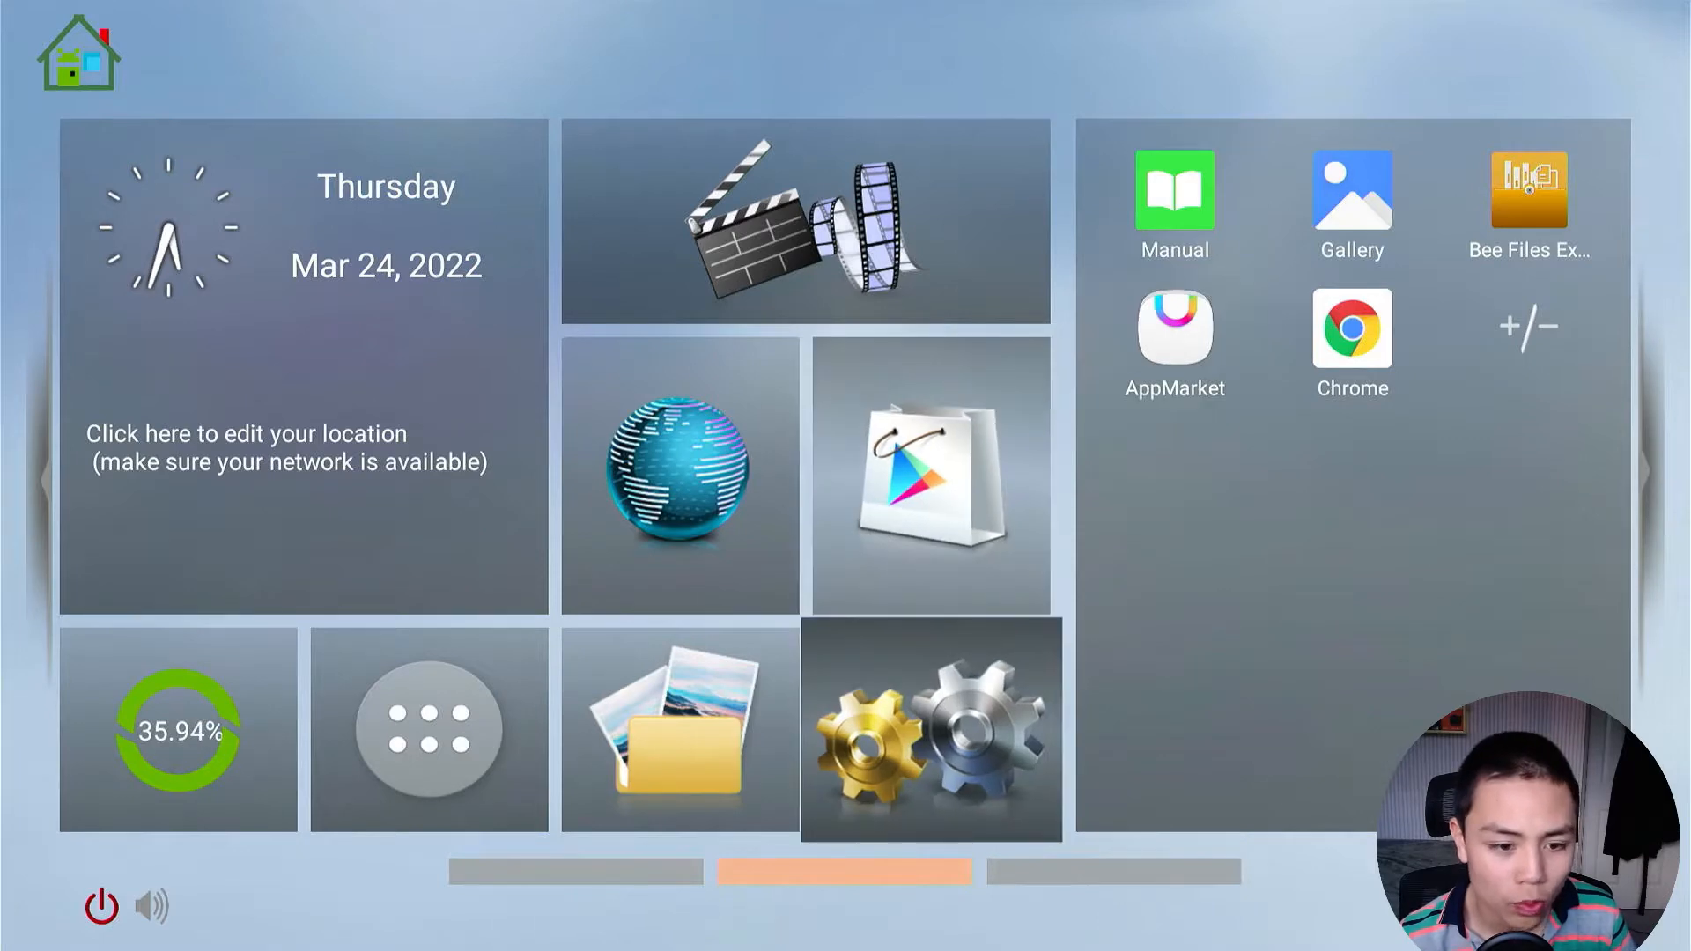
Step: Go to Settings > Device Preferences > About, unlocking Developer options in the list
{"action": "left_click", "coordinate": [930, 729]}
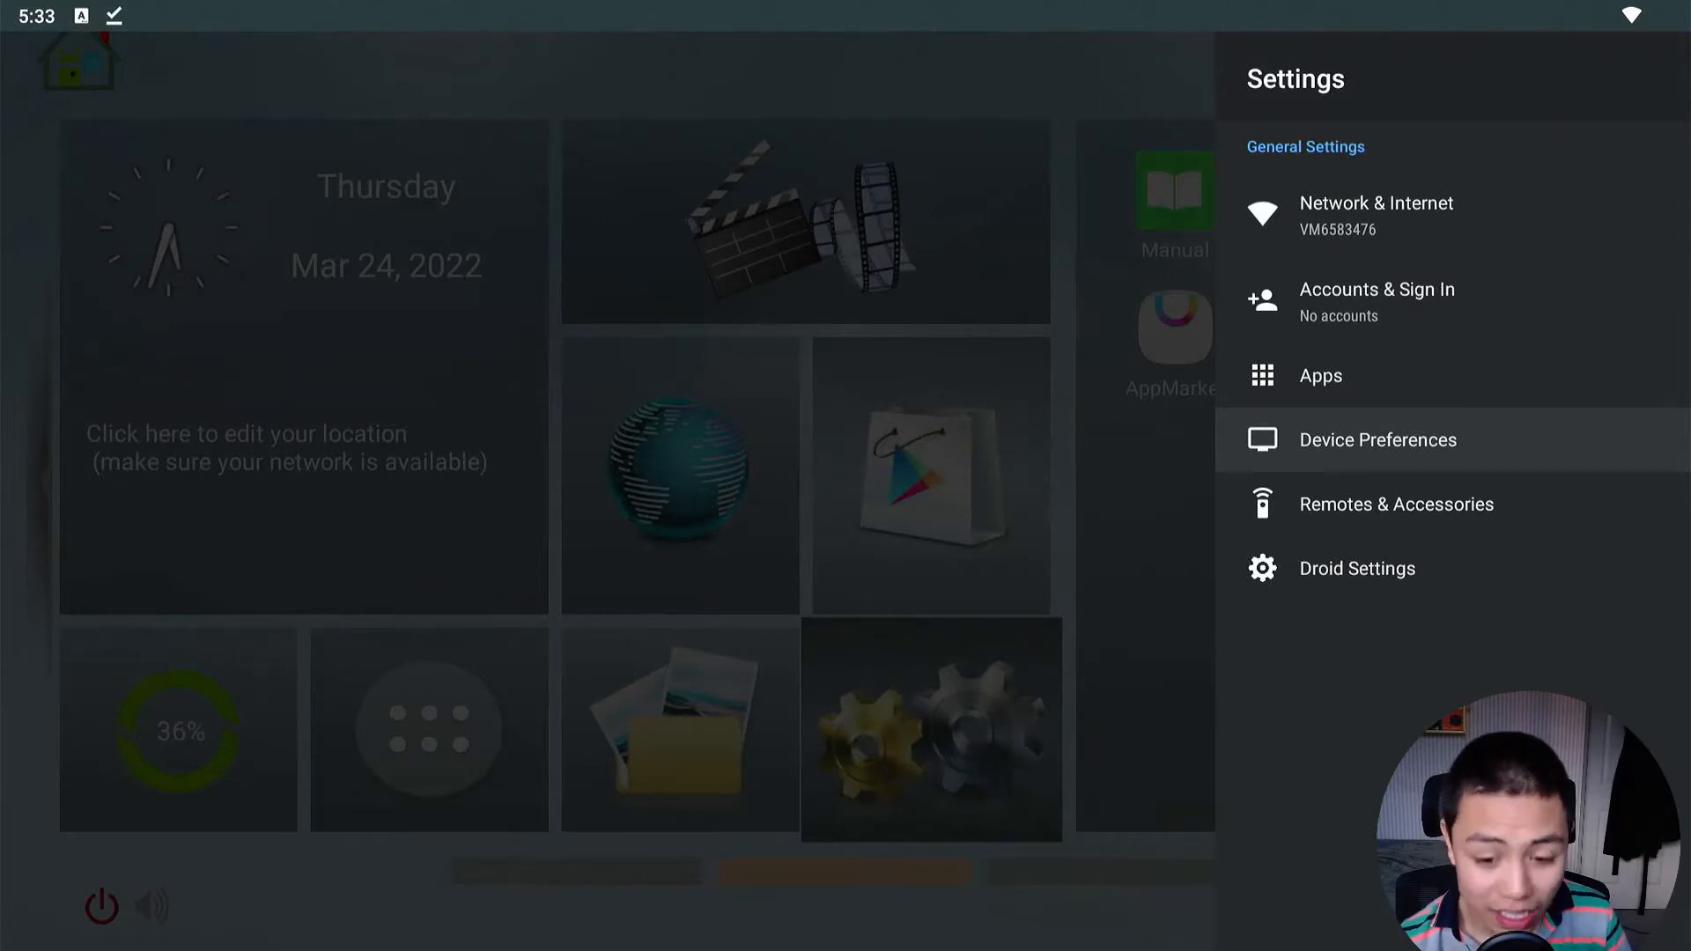
{"action": "left_click", "coordinate": [1377, 438]}
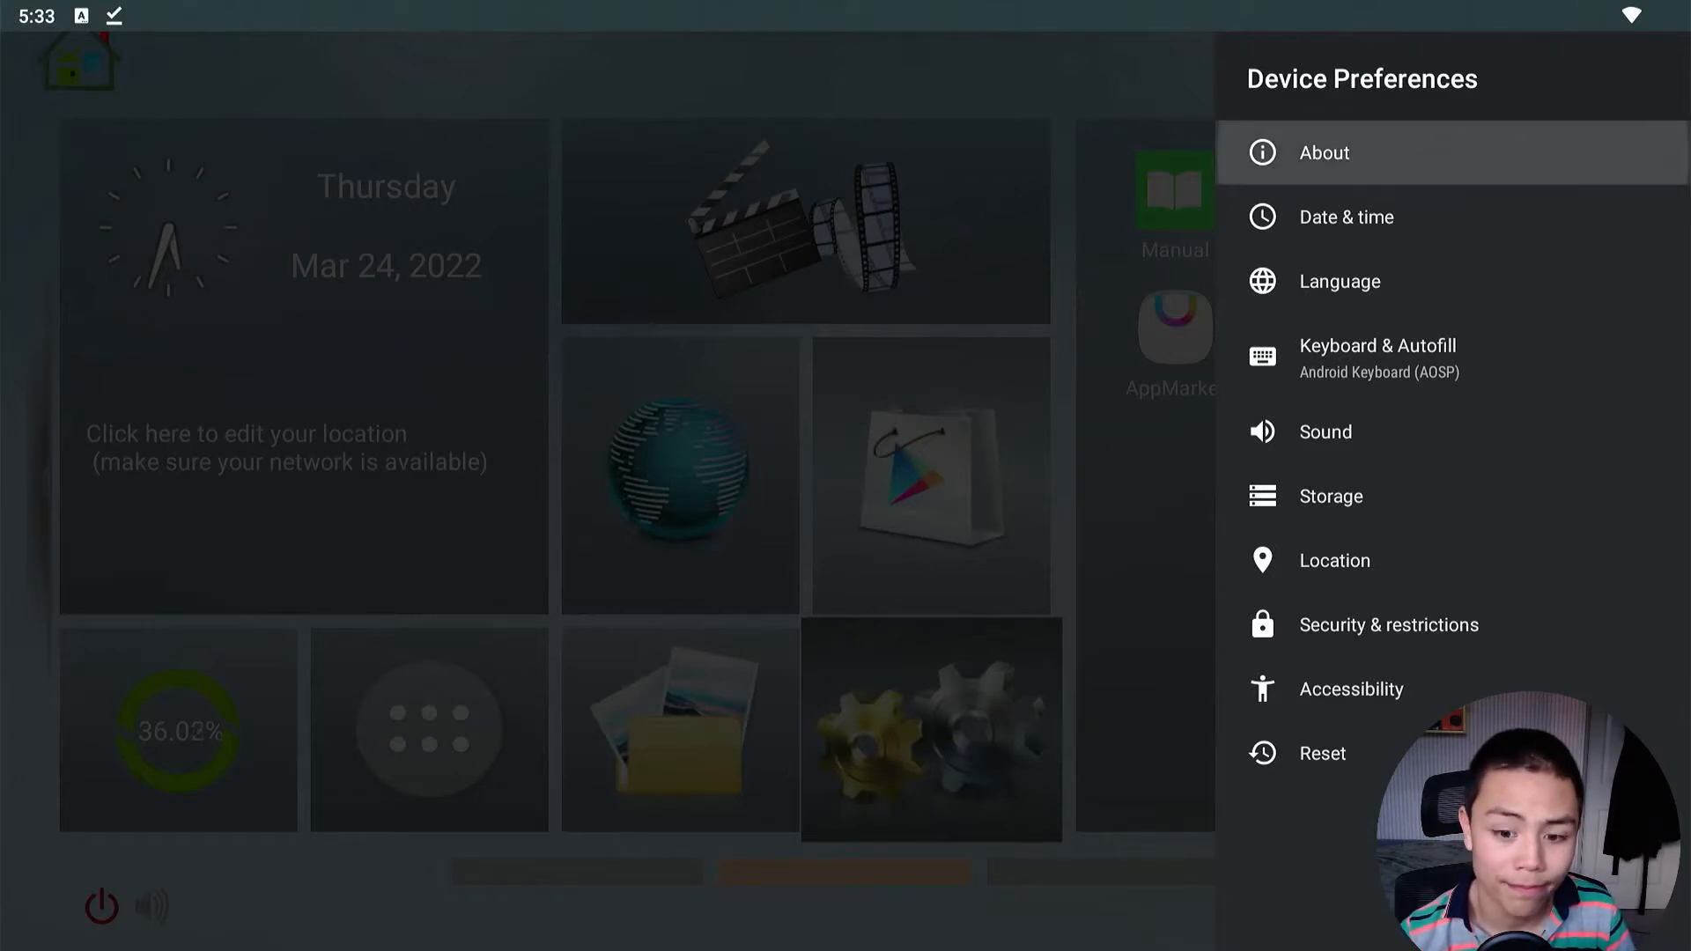
{"action": "left_click", "coordinate": [1323, 152]}
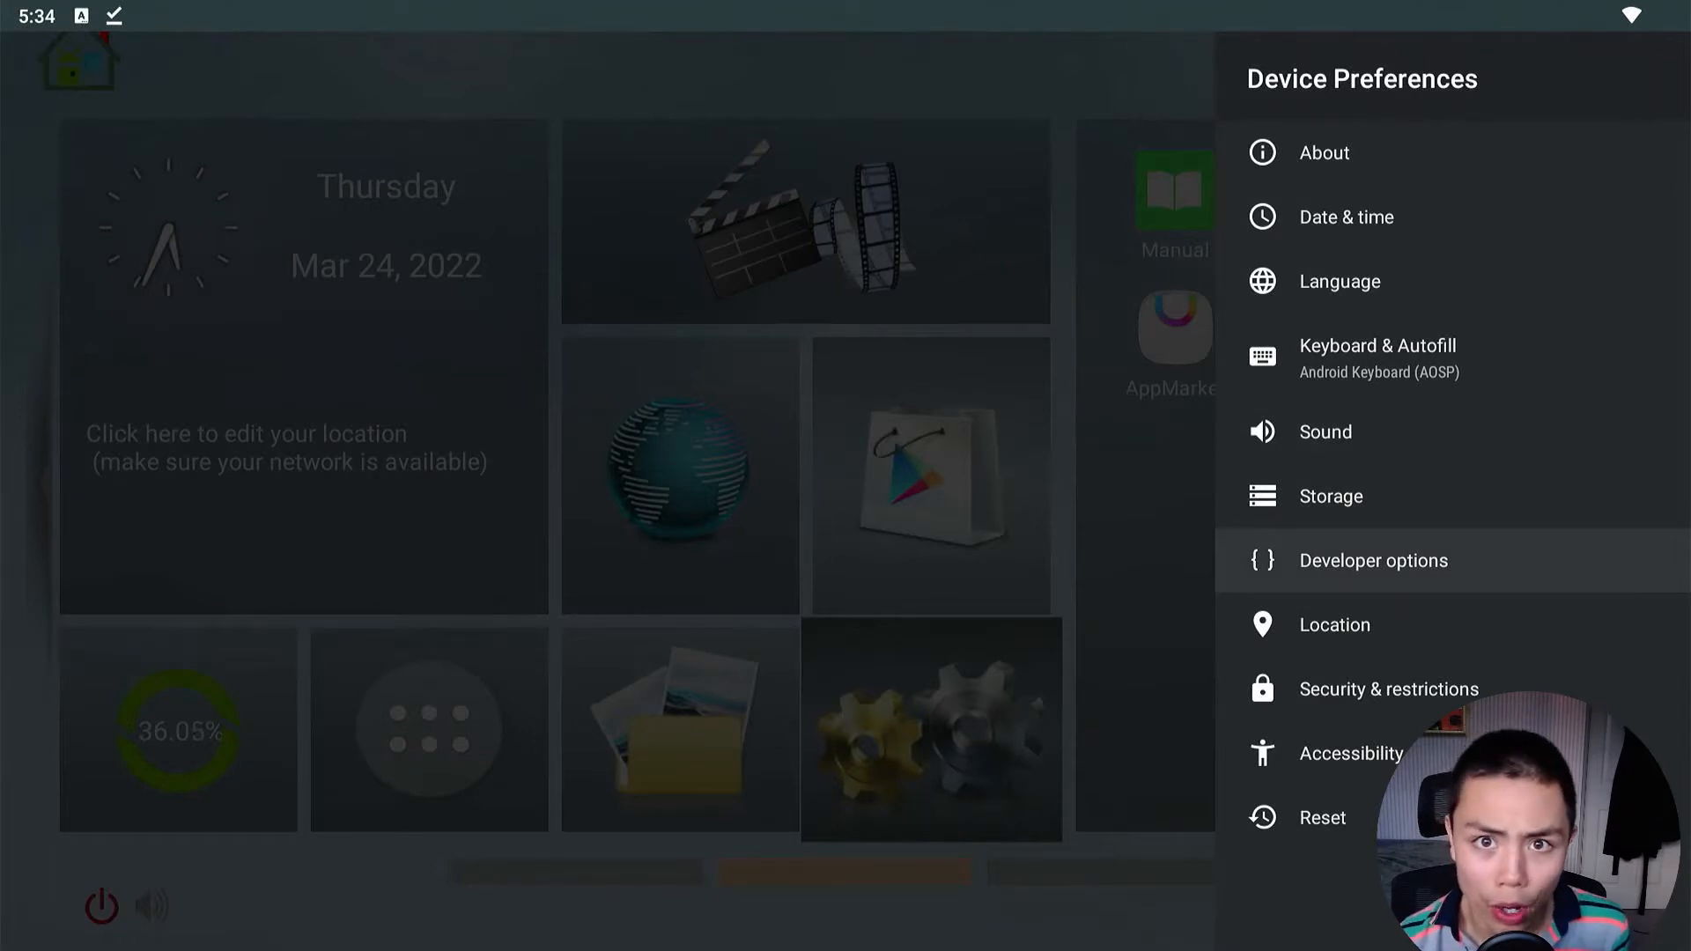
Step: Enter Developer options and scroll to the window, transition and animator scale entries
{"action": "left_click", "coordinate": [1373, 561]}
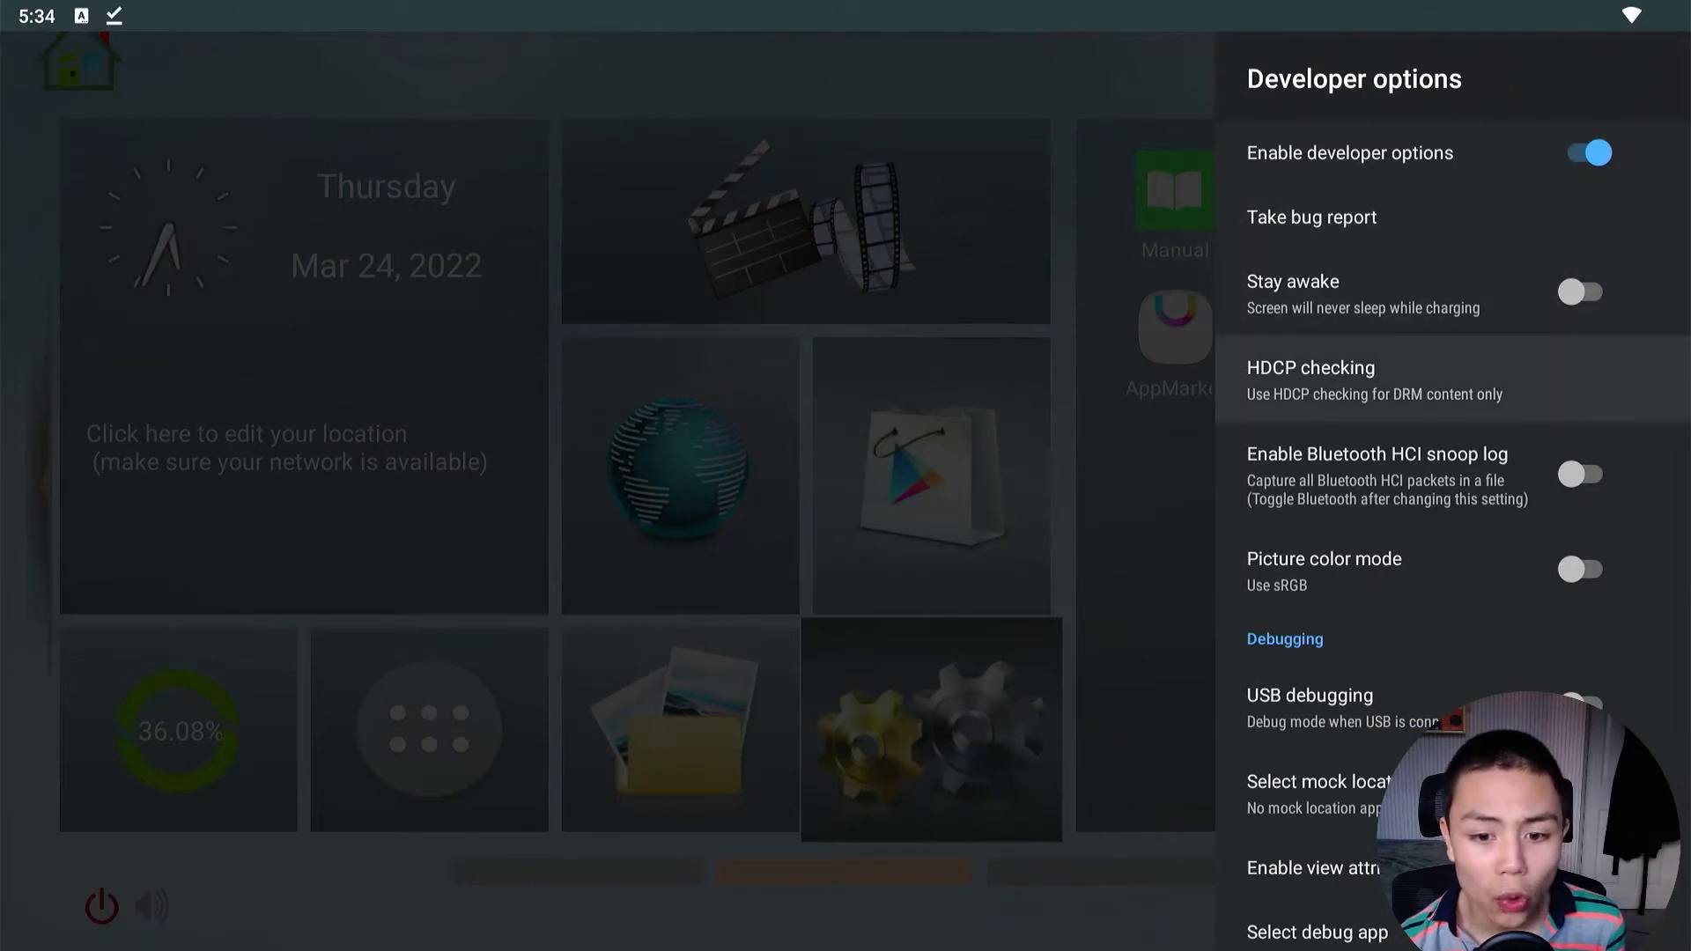
{"action": "scroll", "scroll_direction": "down", "scroll_amount": 3}
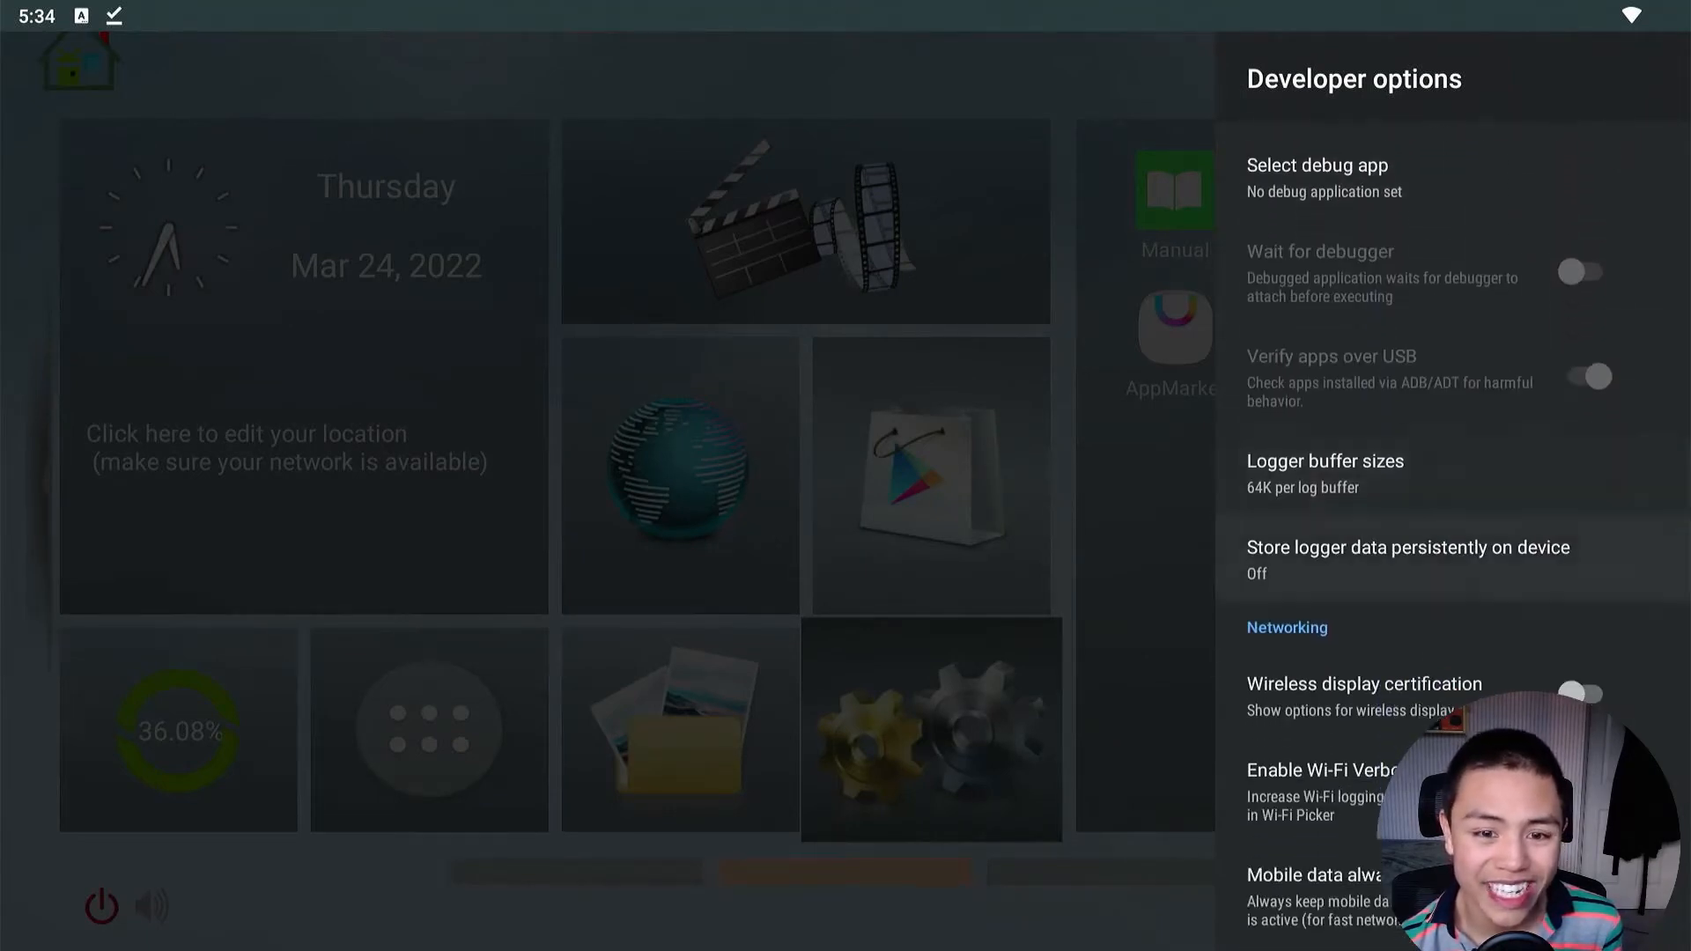
{"action": "scroll", "scroll_direction": "down", "scroll_amount": 3}
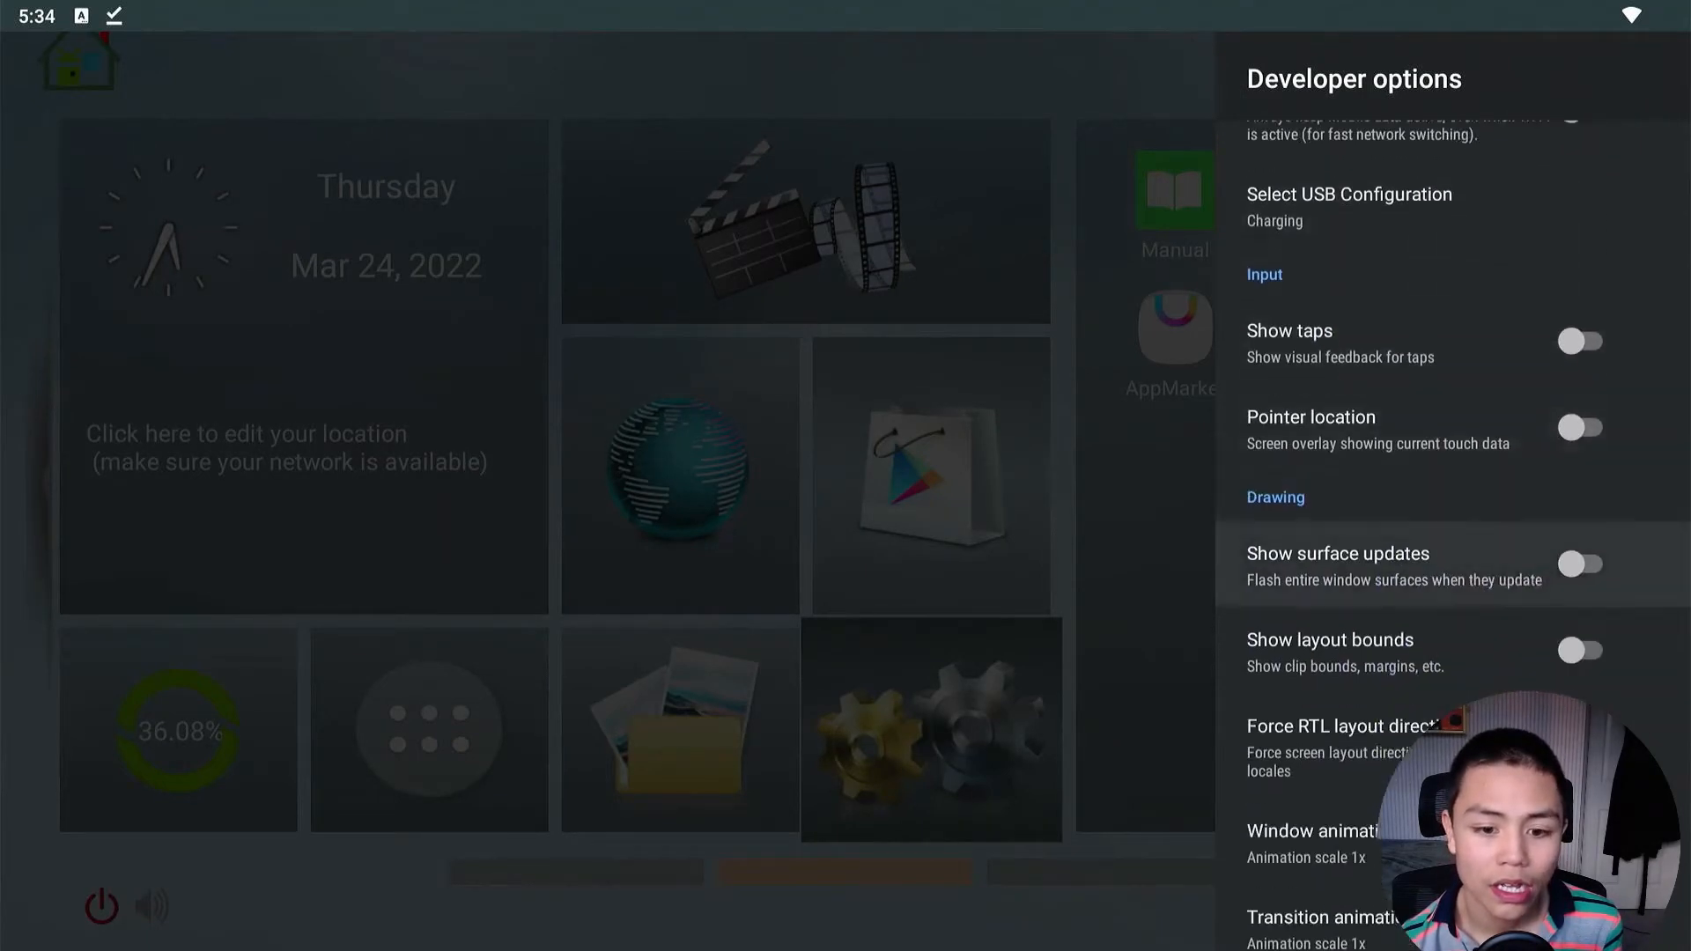
{"action": "scroll", "scroll_direction": "down", "scroll_amount": 3}
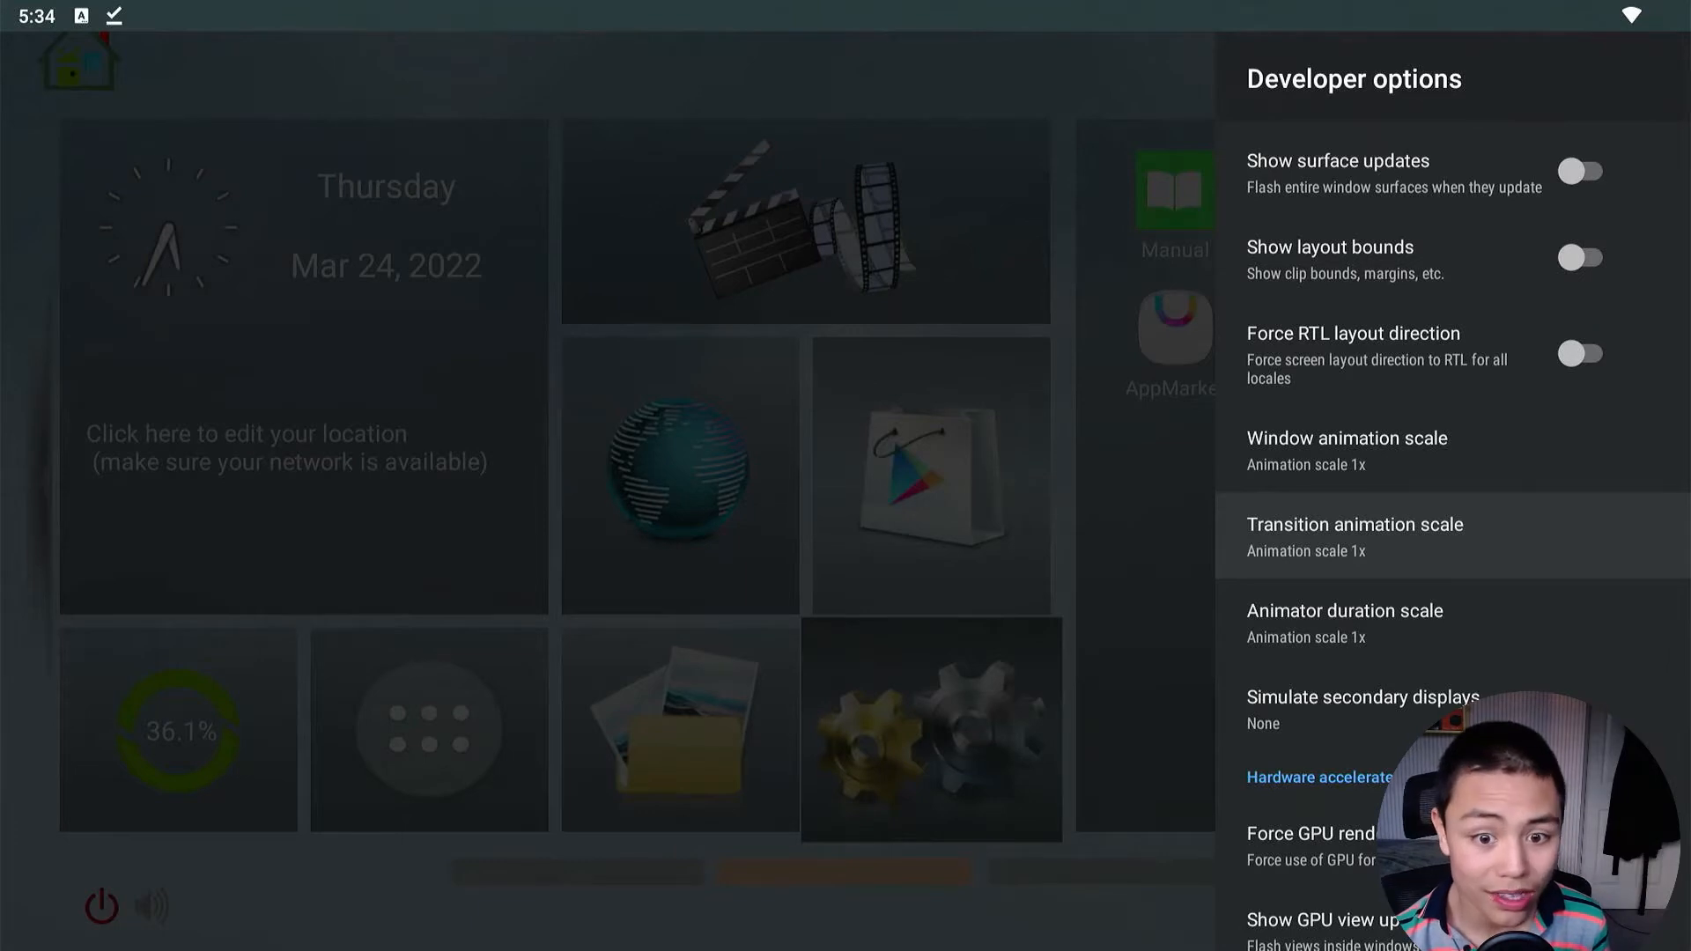
{"action": "scroll", "scroll_direction": "down", "scroll_amount": 3}
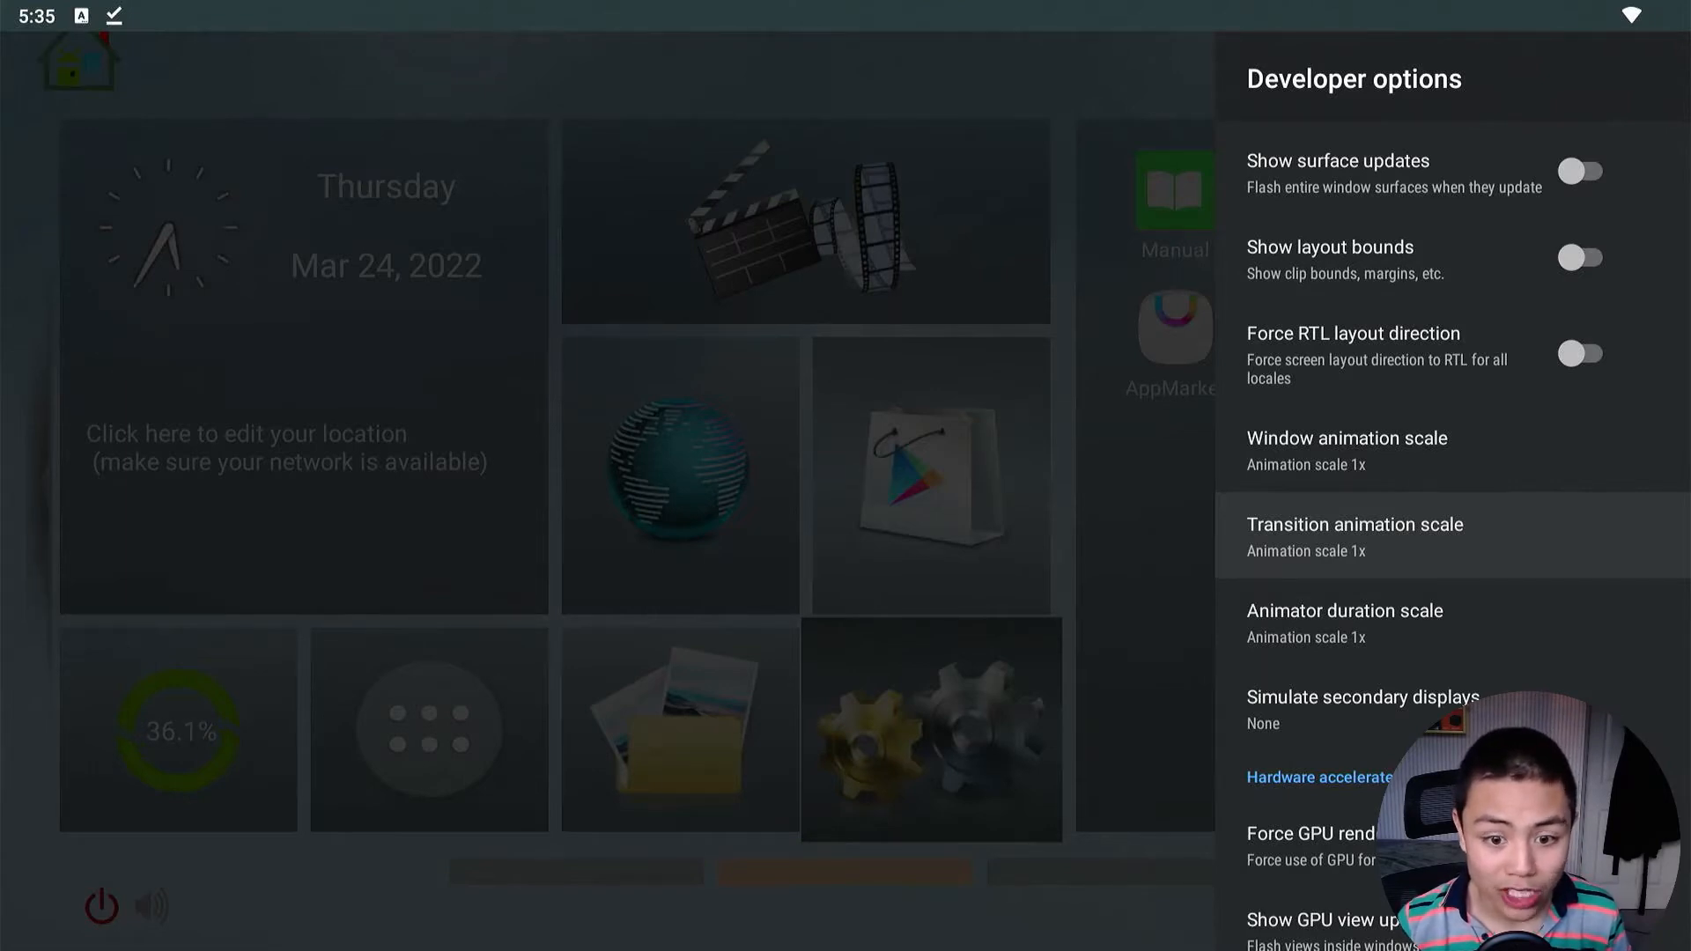
Step: Open and back out of the Transition animation scale choices
{"action": "left_click", "coordinate": [1354, 536]}
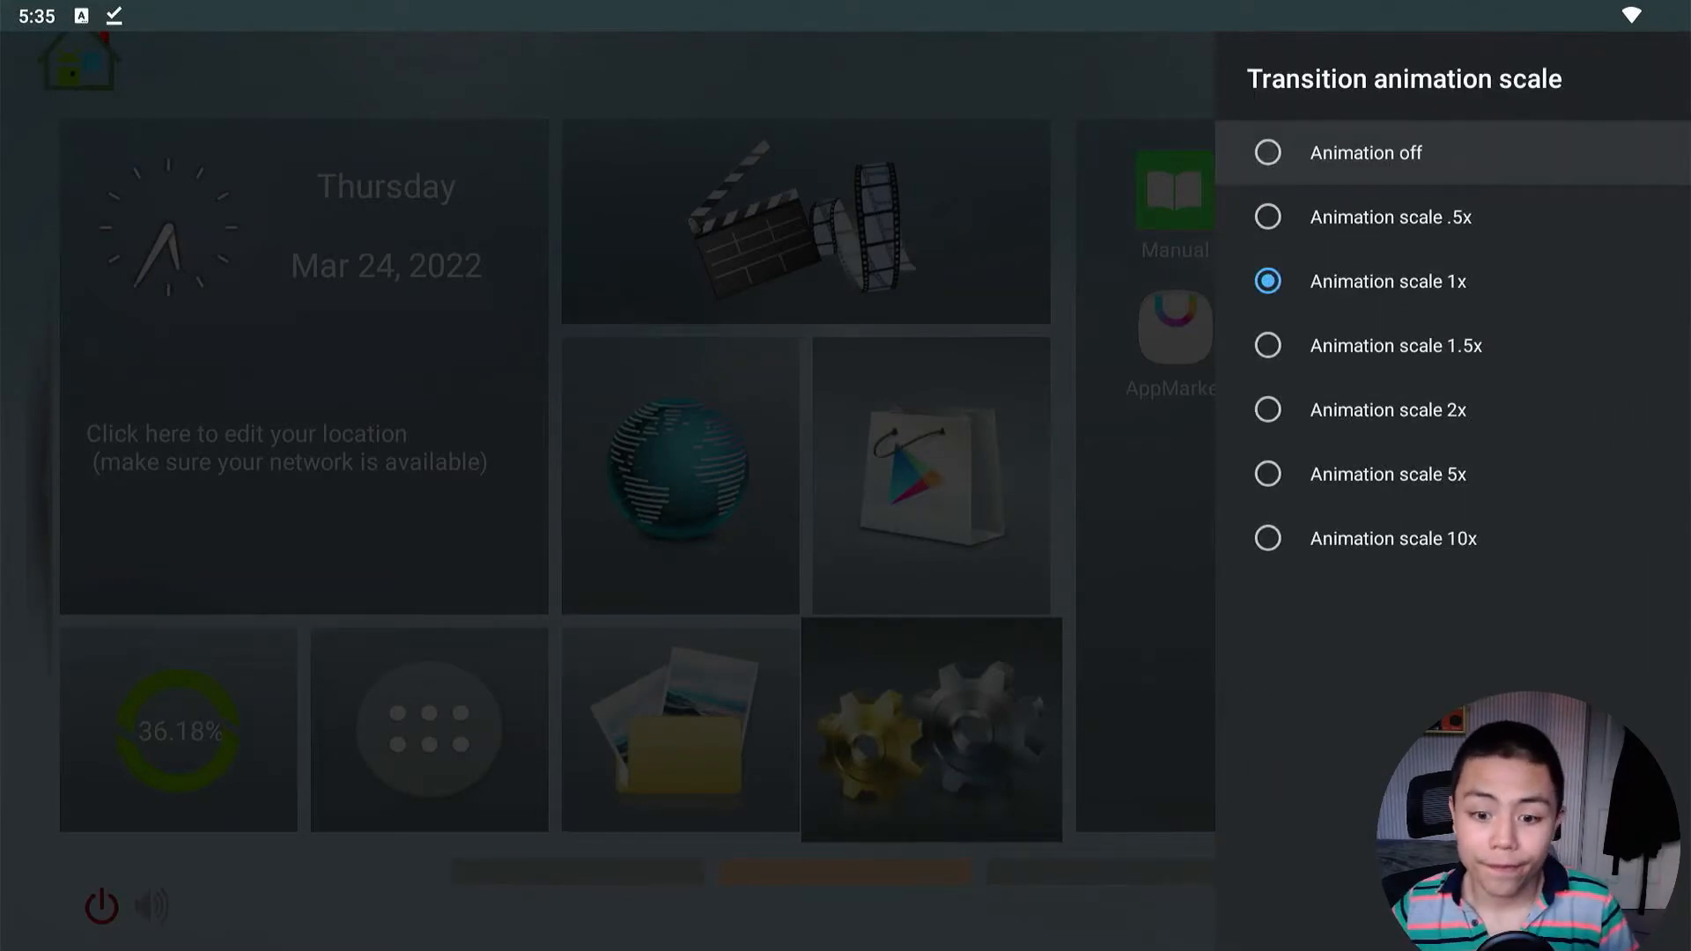
{"action": "left_click", "coordinate": [1389, 282]}
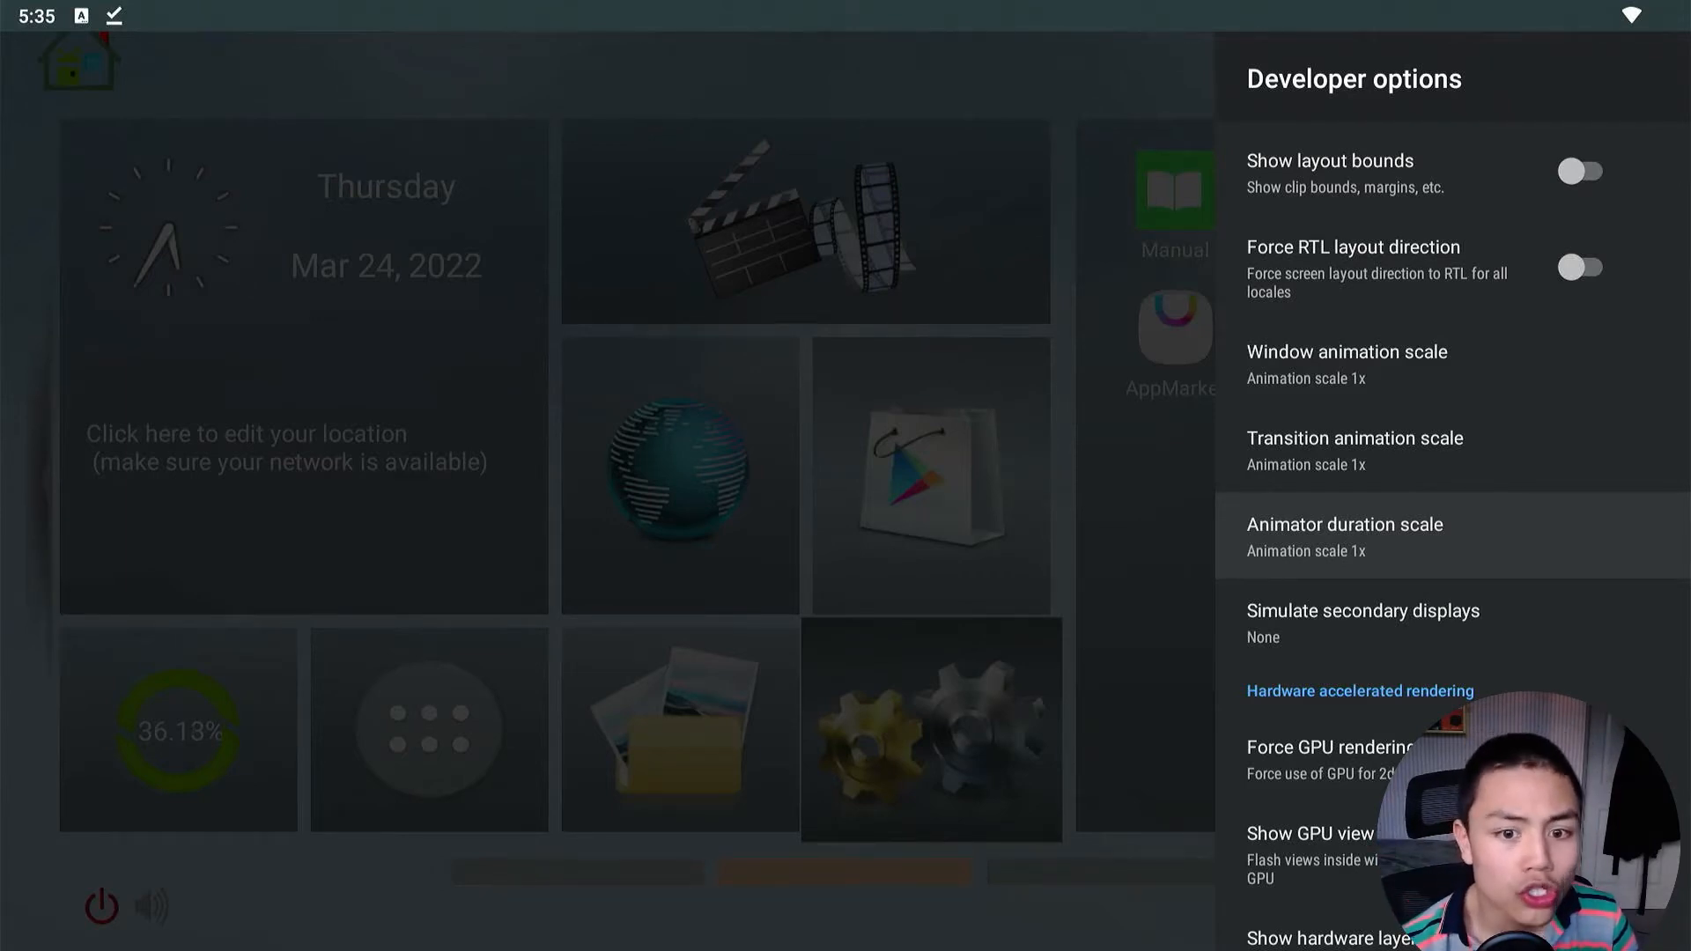
{"action": "scroll", "scroll_direction": "down", "scroll_amount": 3}
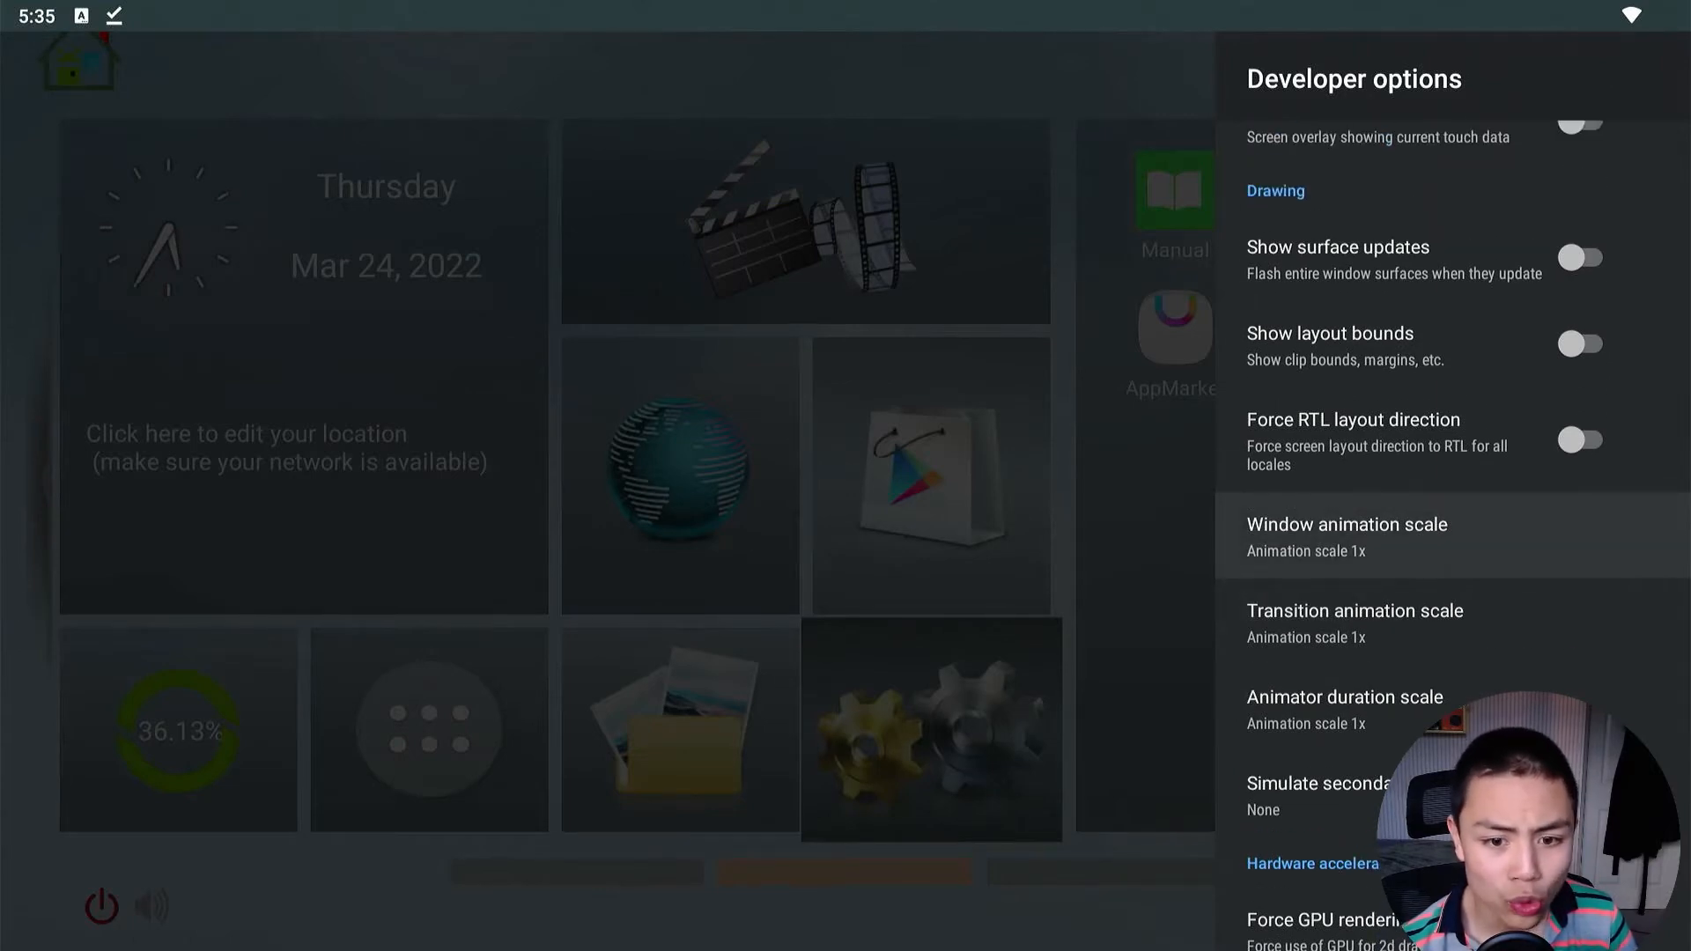
Step: Set Window and Transition animation scales to Animation off, reaching Animator duration scale
{"action": "left_click", "coordinate": [1347, 537]}
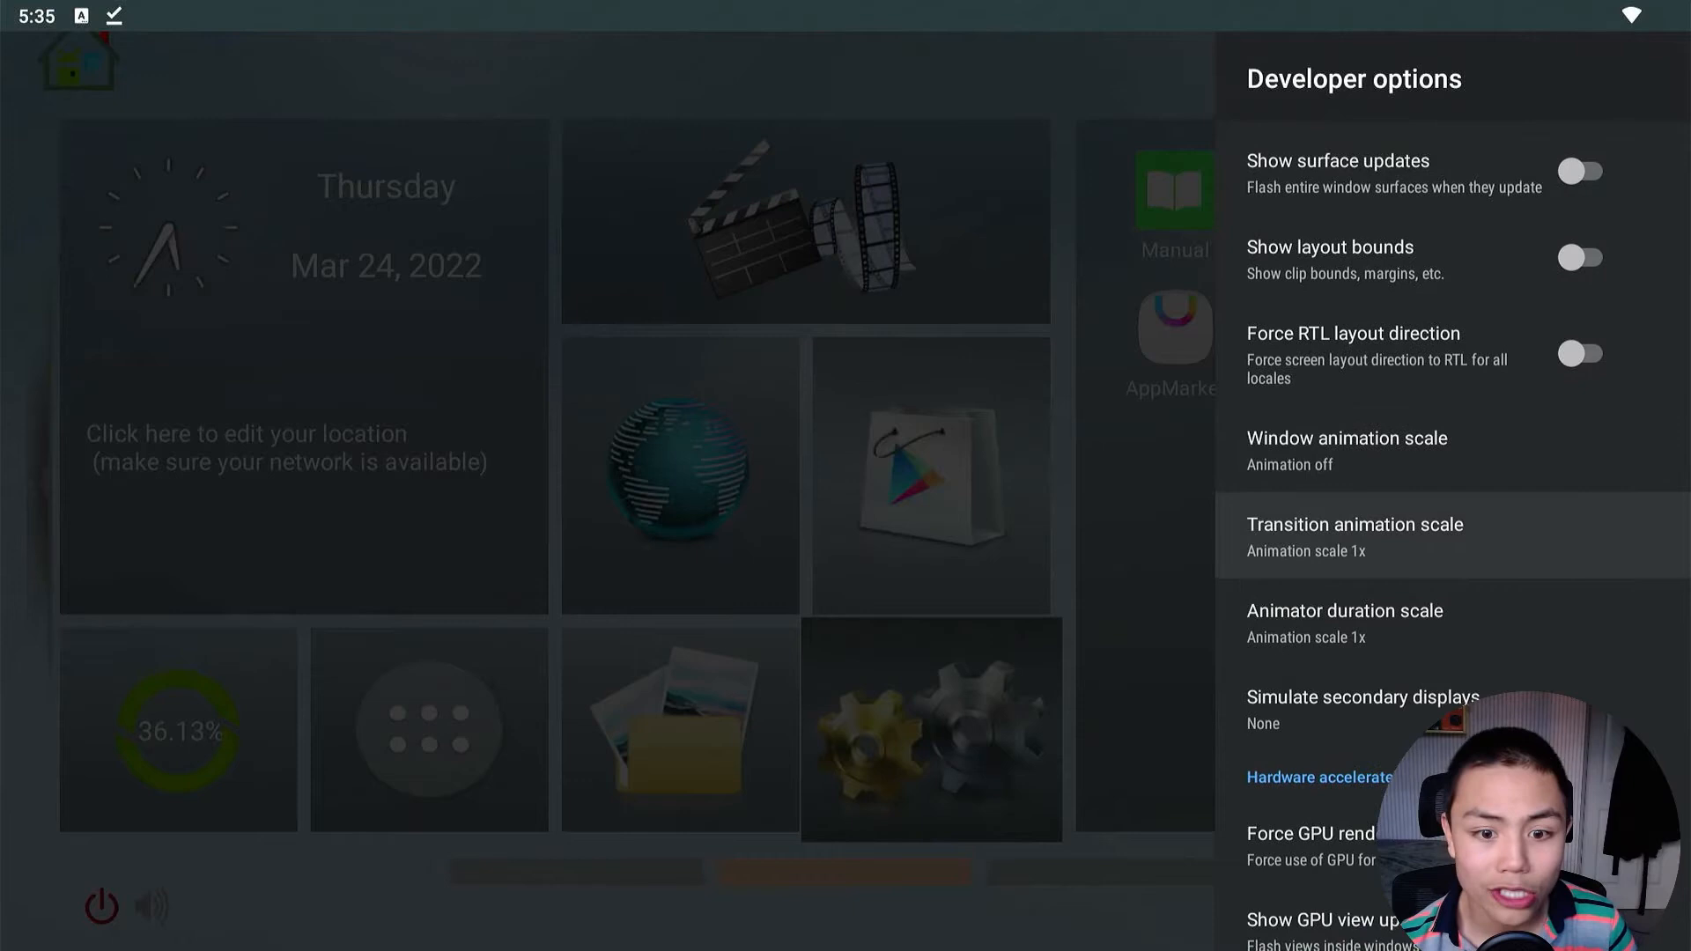
{"action": "left_click", "coordinate": [1355, 537]}
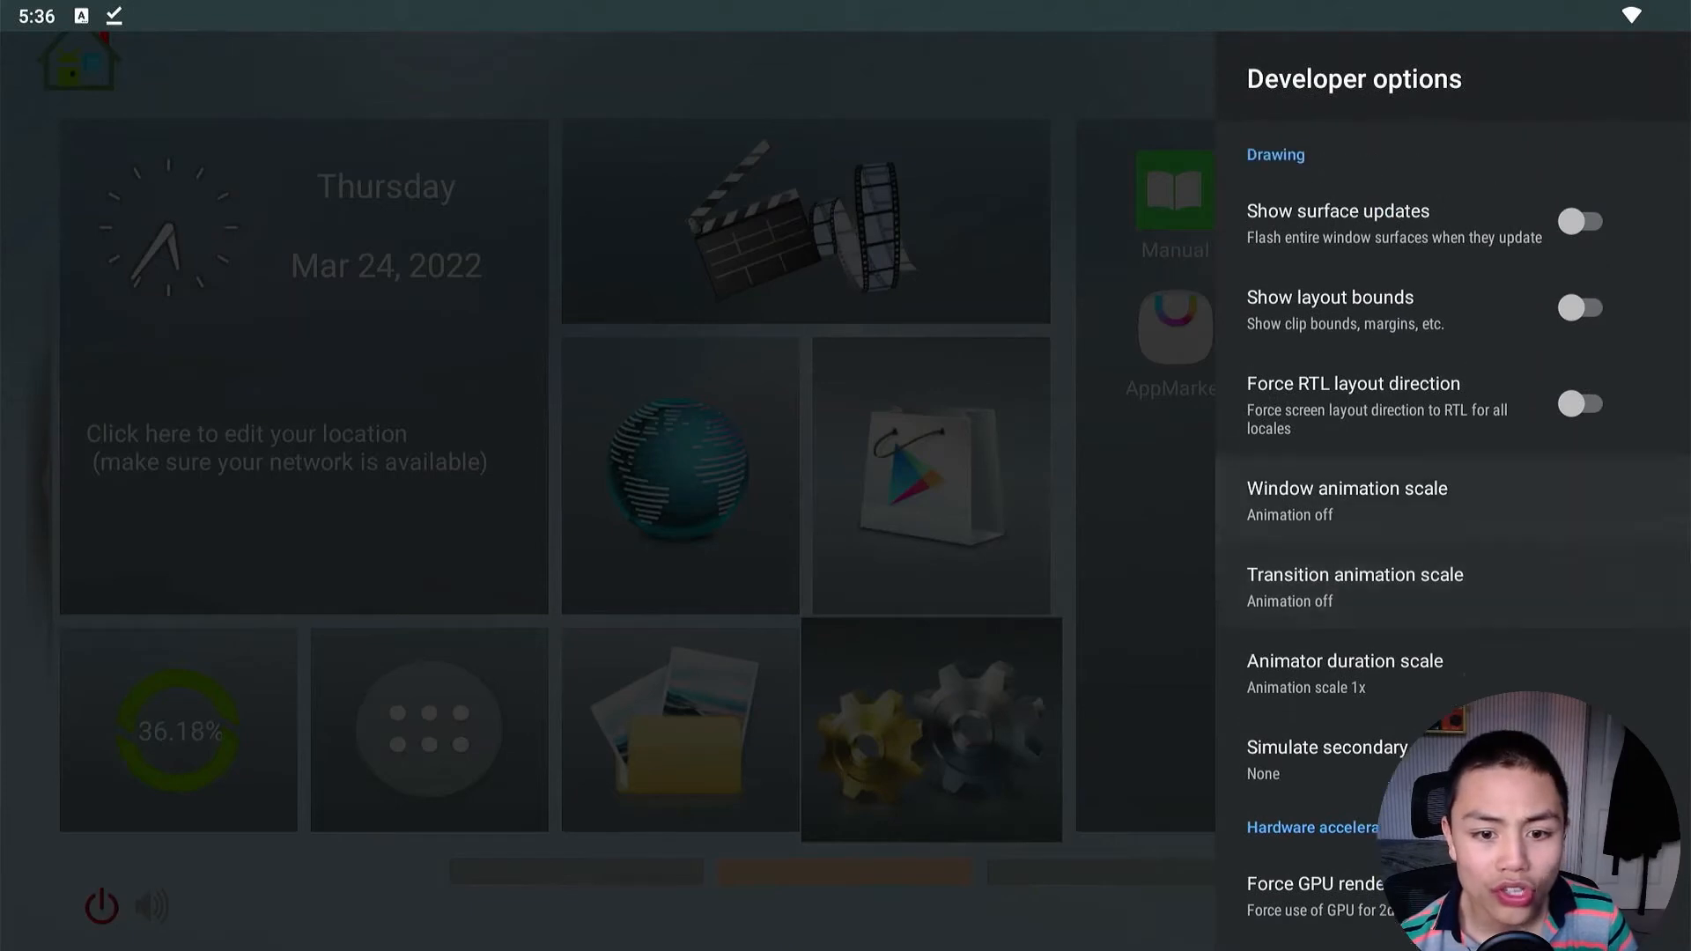
{"action": "scroll", "scroll_direction": "down", "scroll_amount": 3}
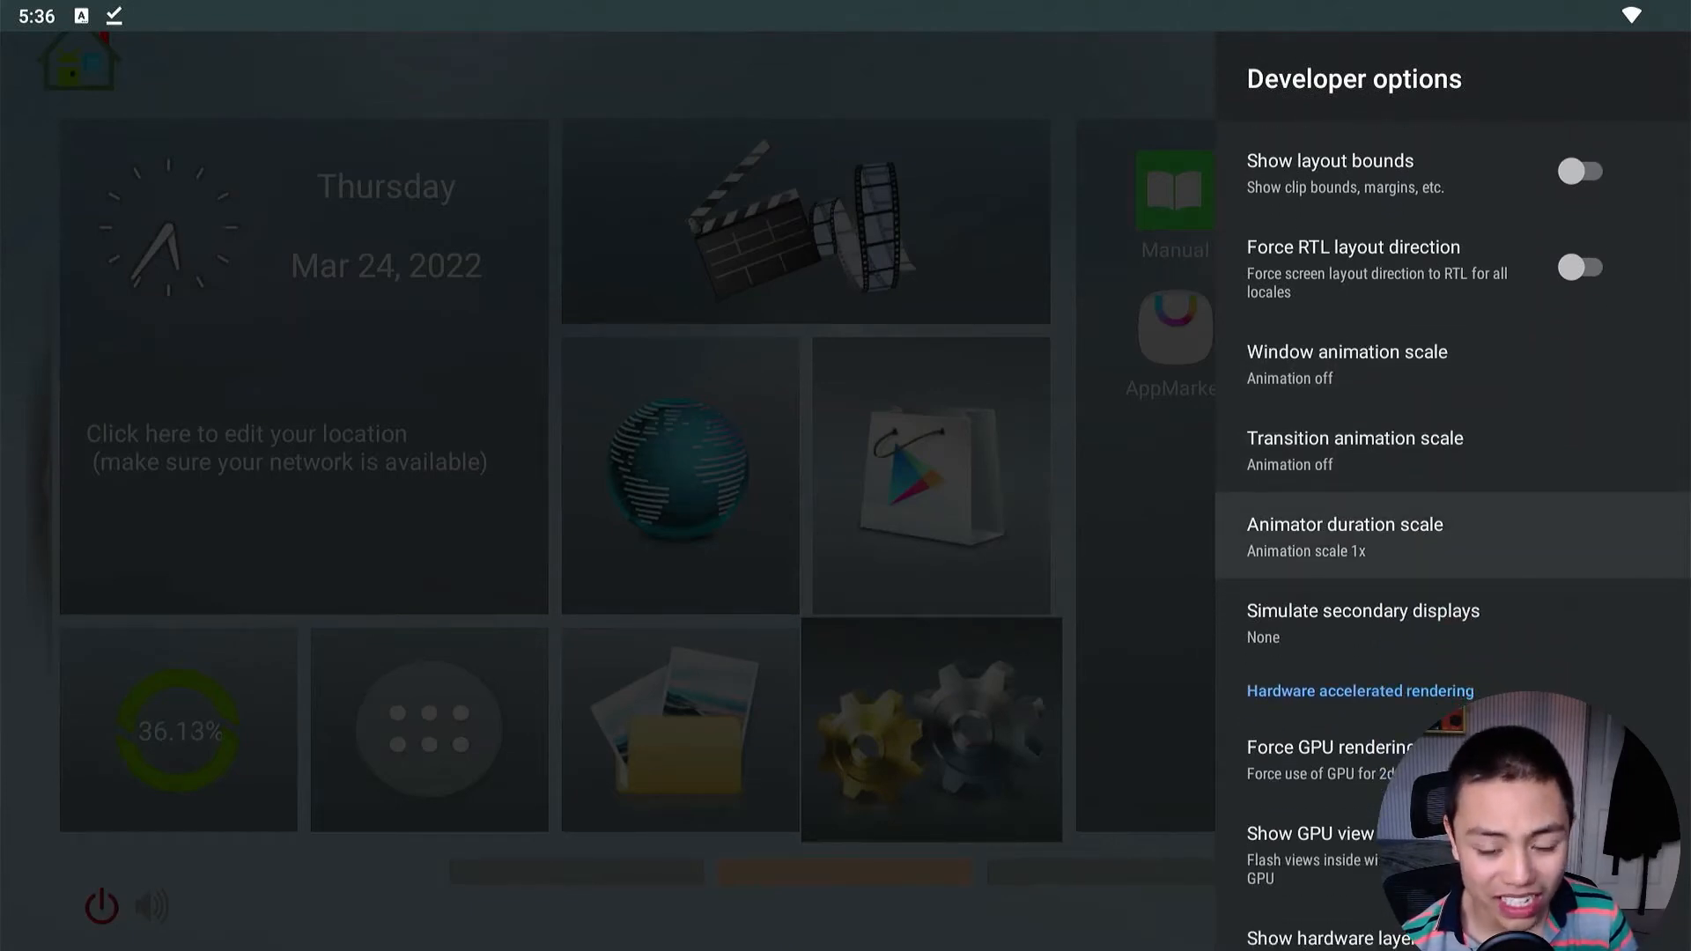
{"action": "left_click", "coordinate": [1345, 536]}
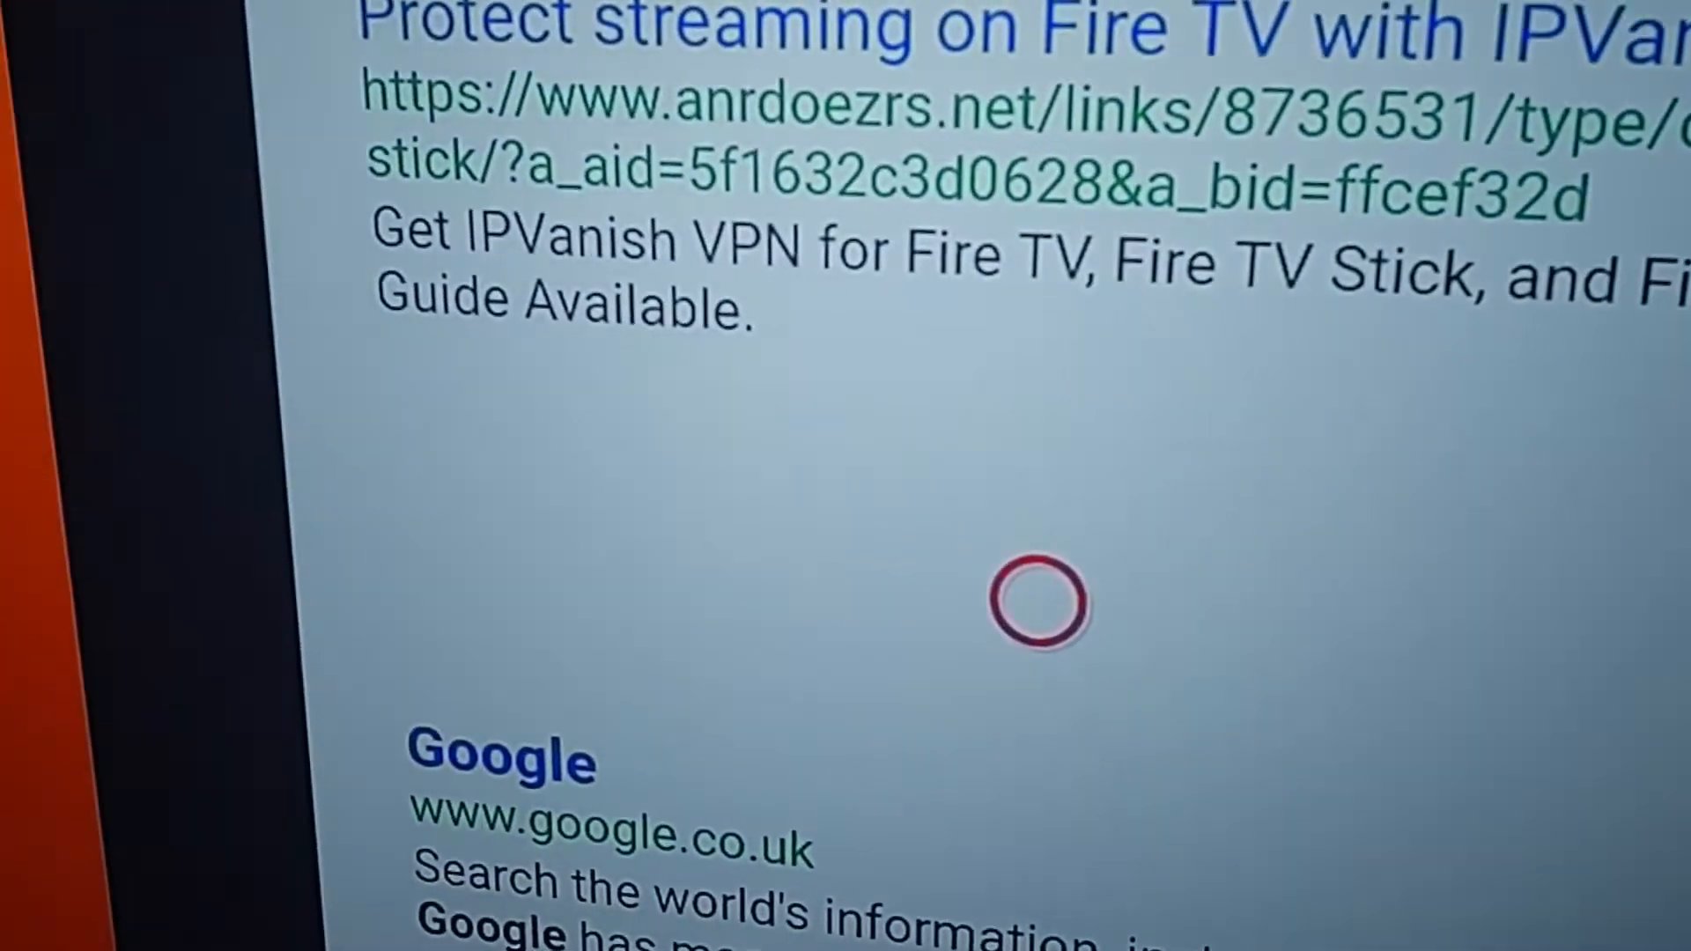
Step: Relaunch the Downloader app from Home and return to its browser search results
{"action": "scroll", "scroll_direction": "down", "scroll_amount": 3}
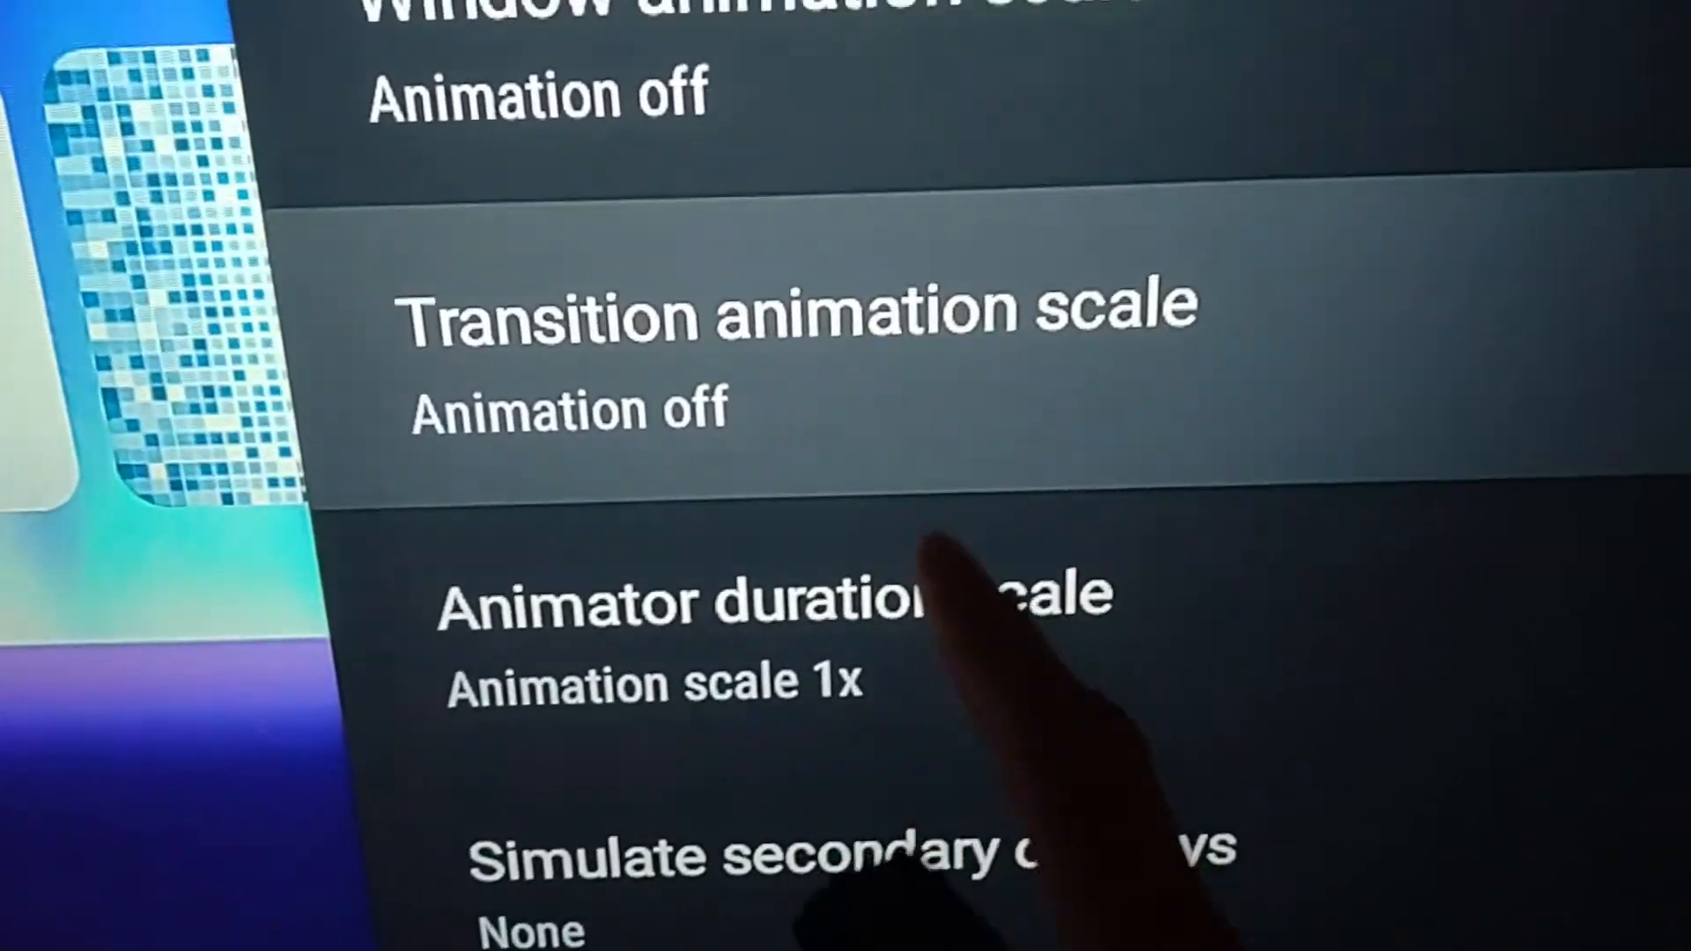
{"action": "left_click", "coordinate": [771, 604]}
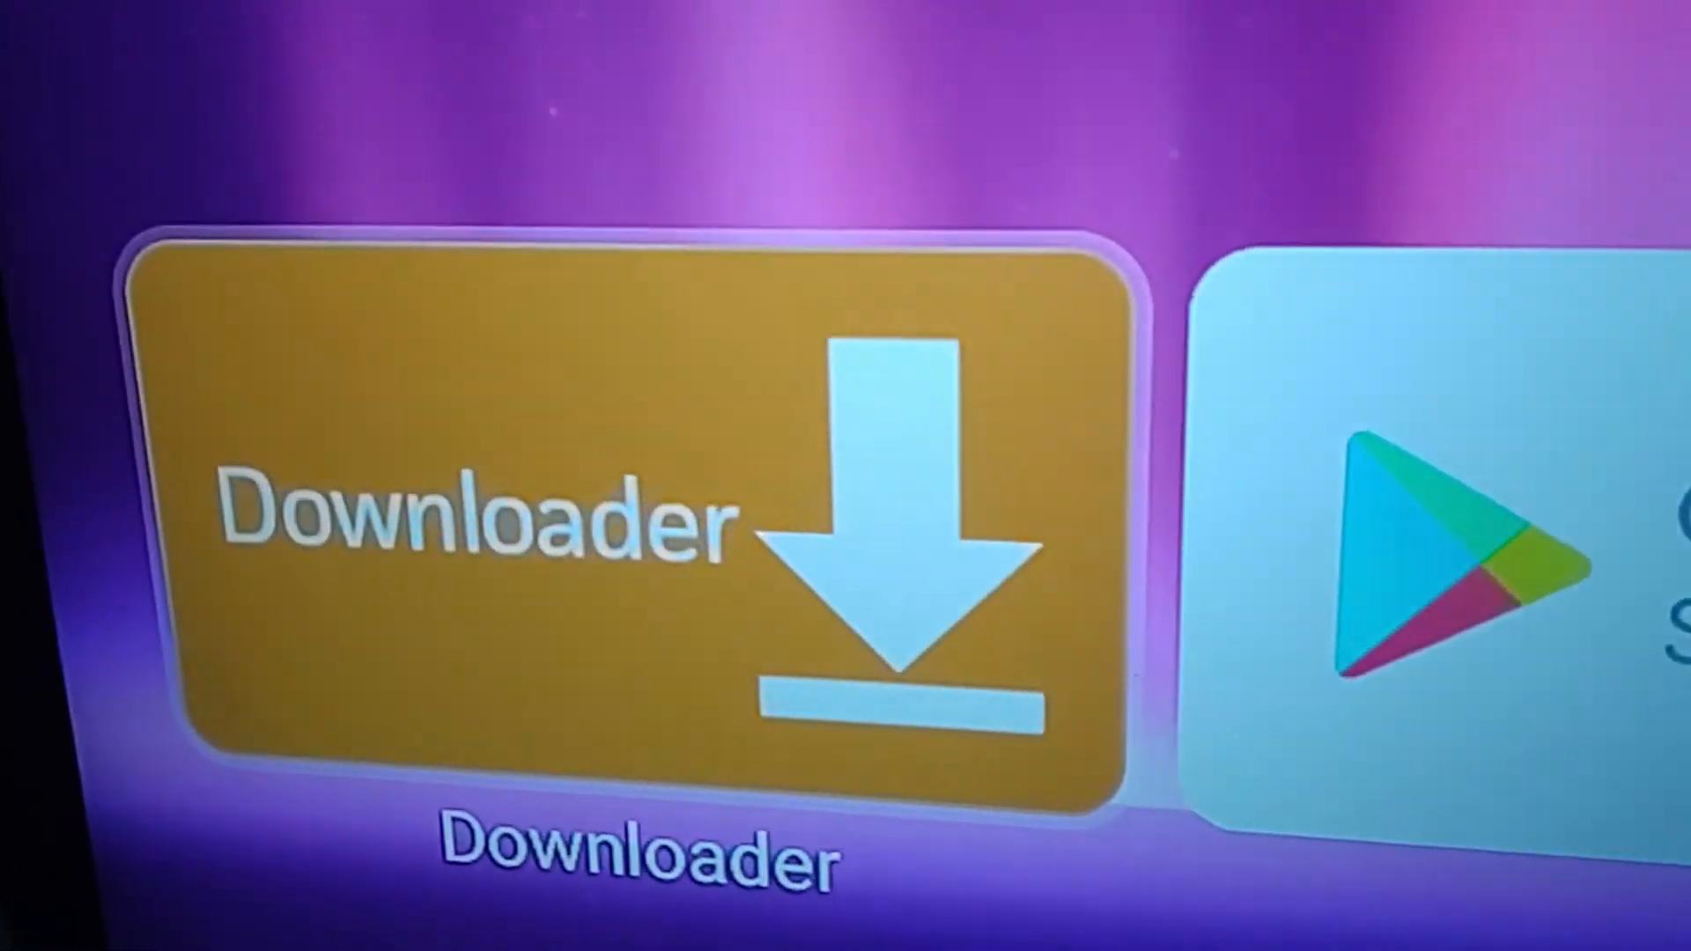
{"action": "left_click", "coordinate": [636, 496]}
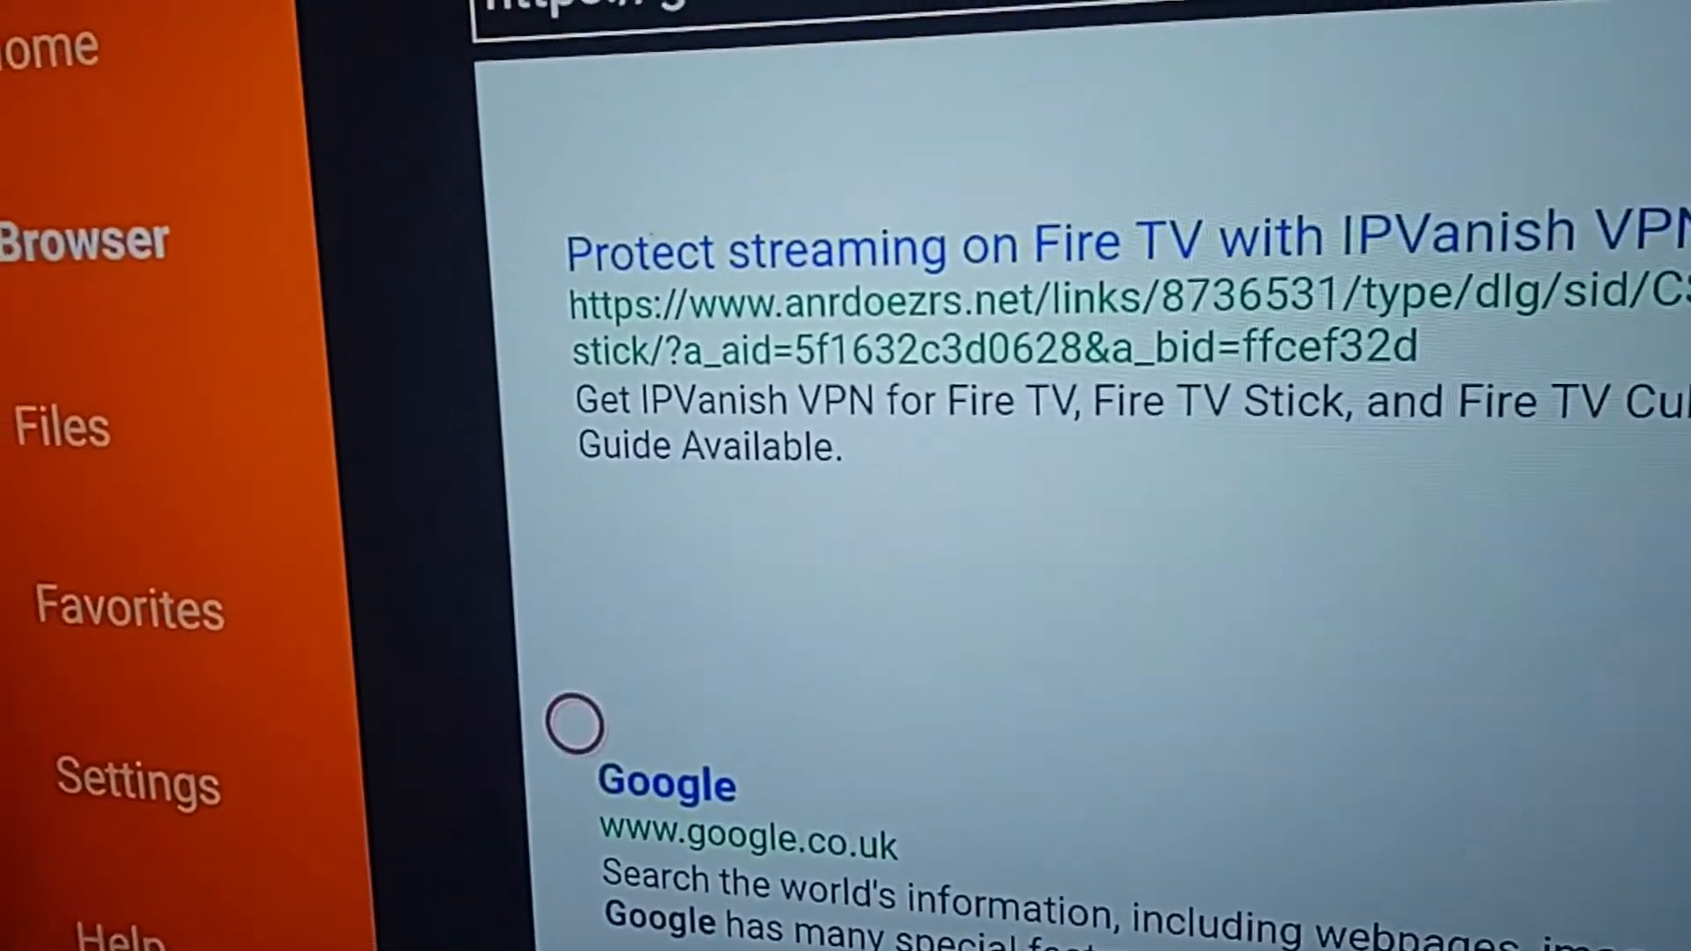
{"action": "scroll", "scroll_direction": "down", "scroll_amount": 3}
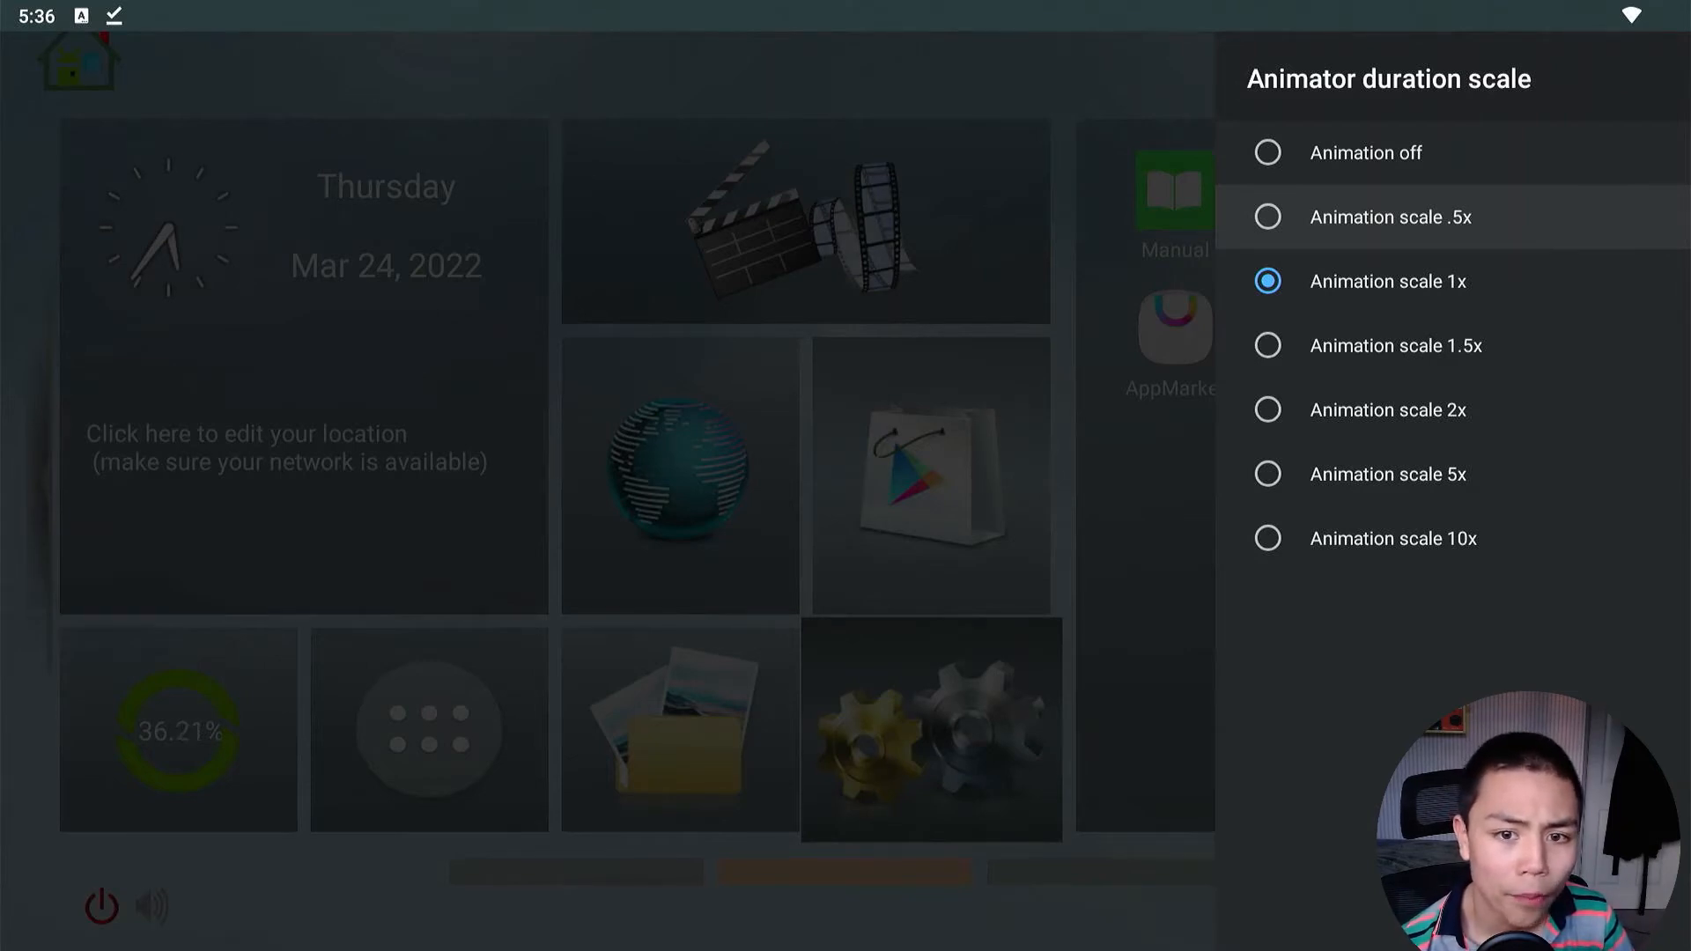
Step: Choose Animation off for Animator duration scale, ending back on Device Preferences
{"action": "left_click", "coordinate": [1390, 217]}
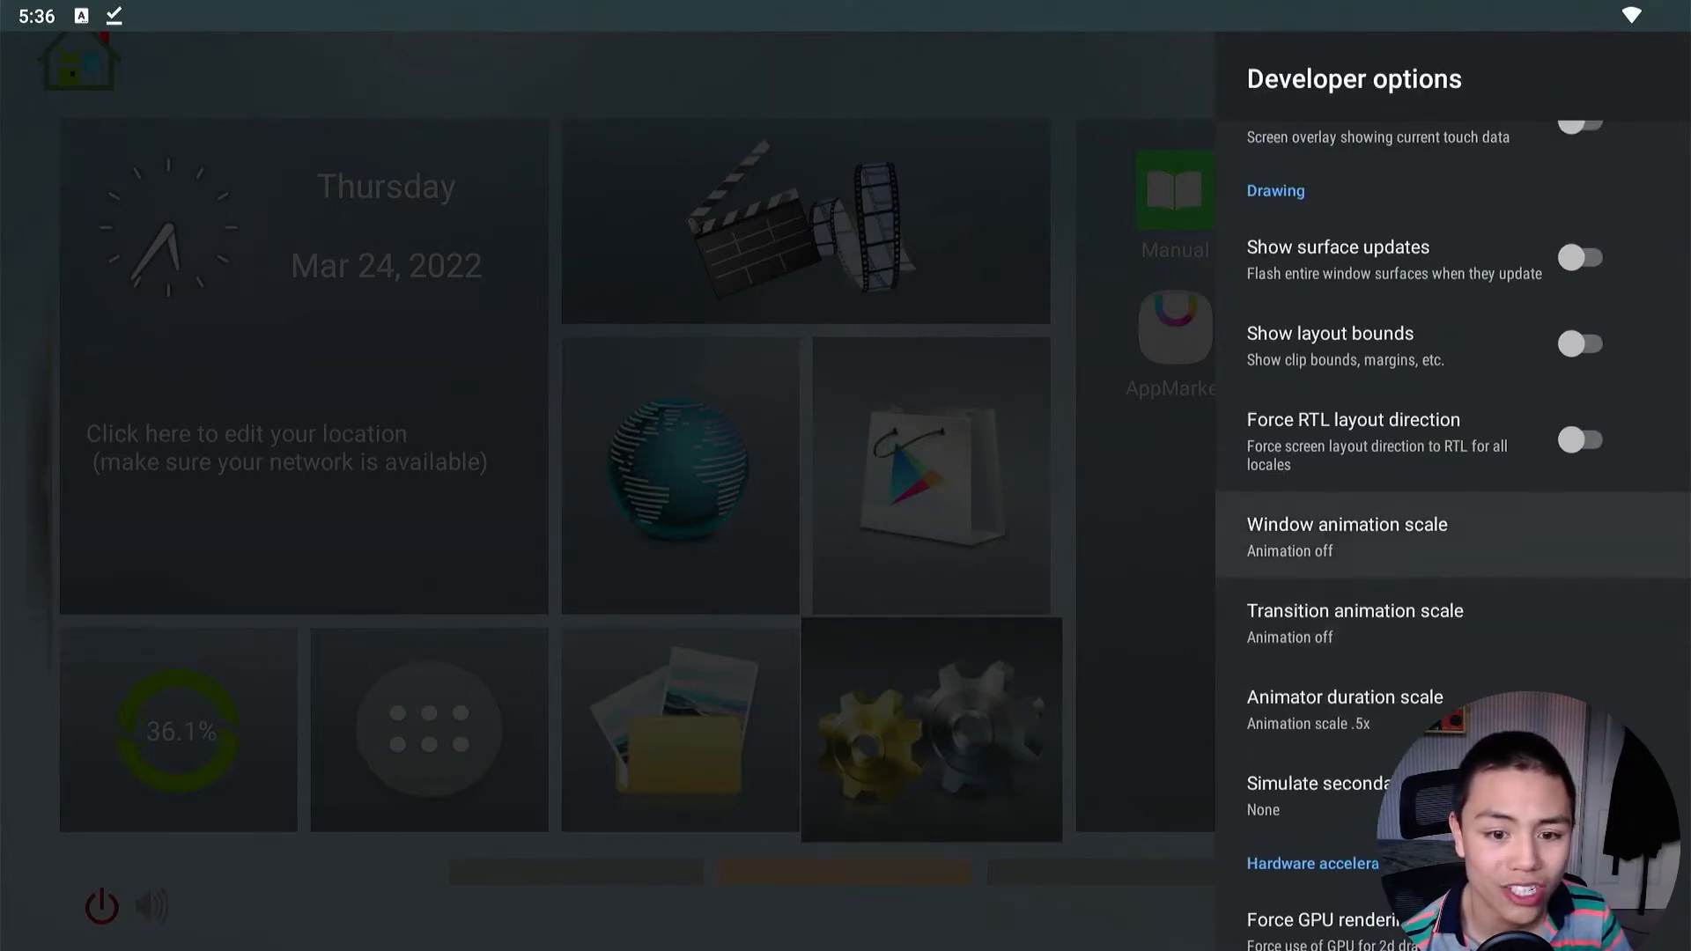
{"action": "scroll", "scroll_direction": "down", "scroll_amount": 3}
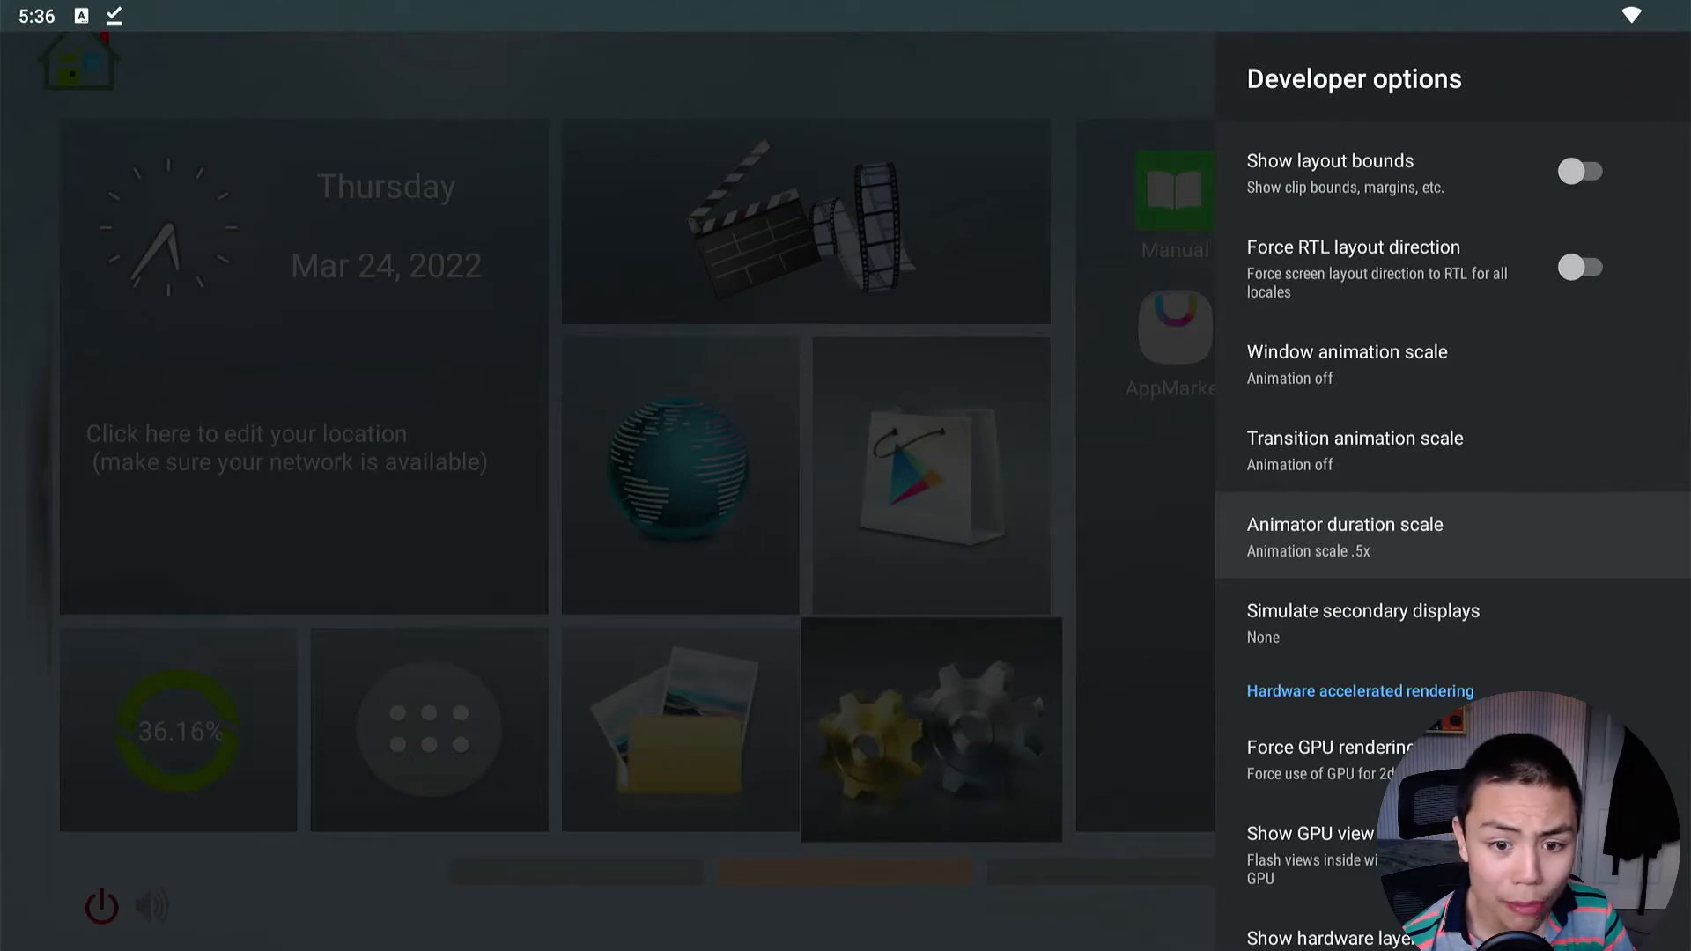
{"action": "left_click", "coordinate": [1345, 536]}
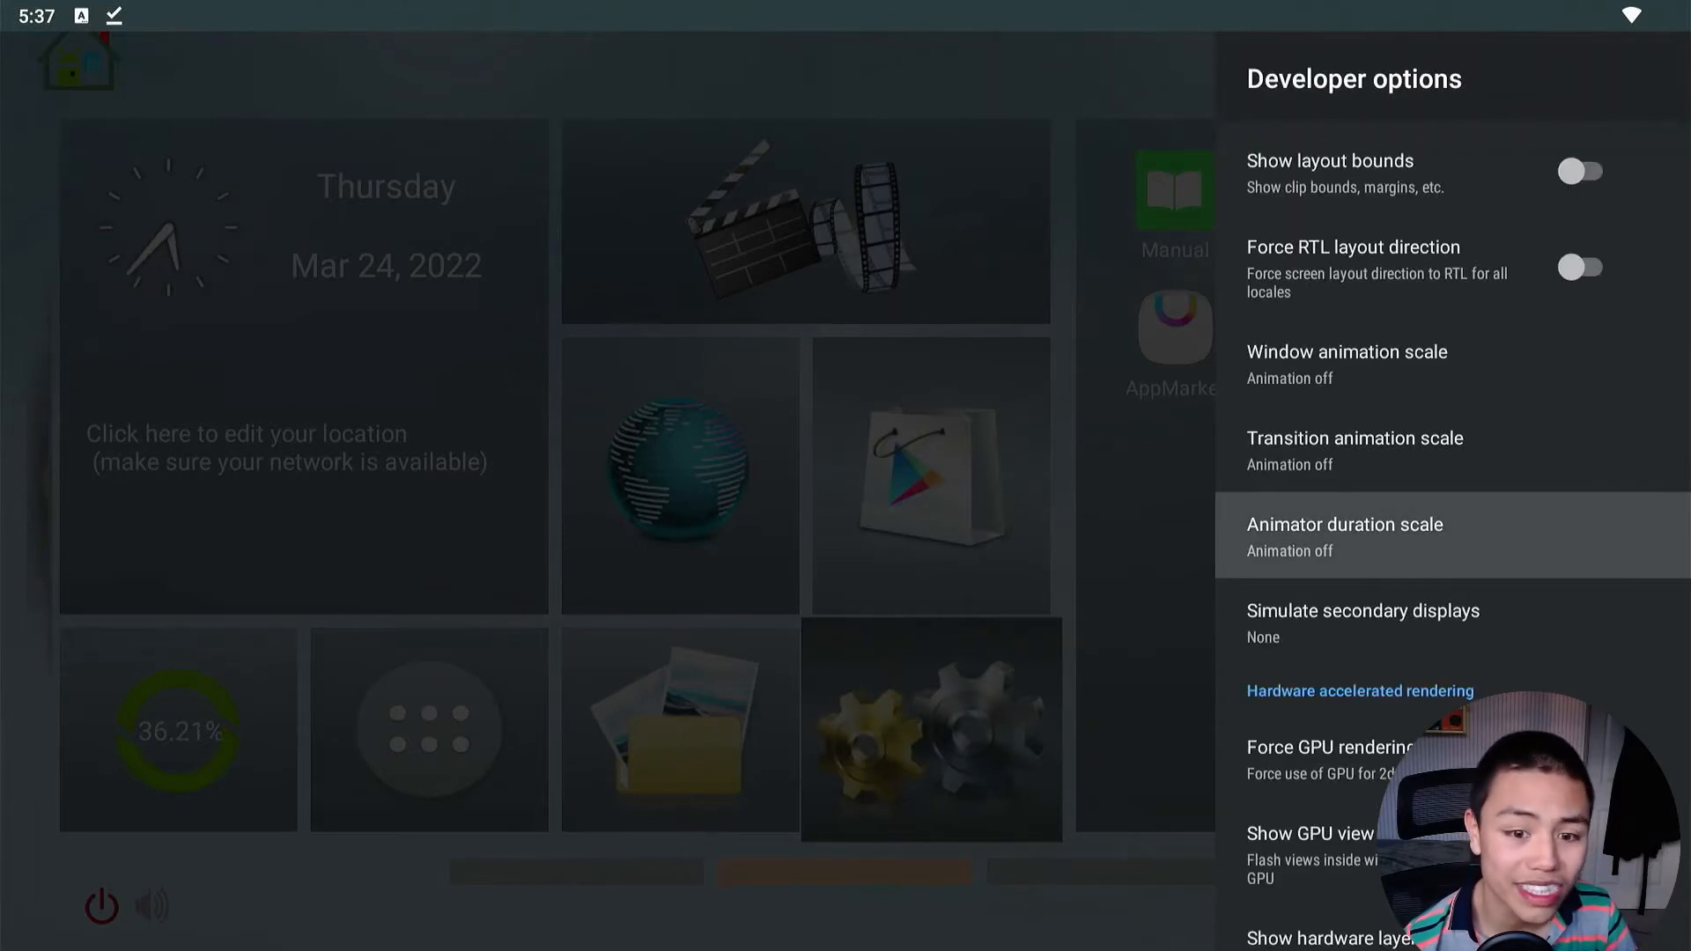
{"action": "left_click", "coordinate": [1345, 536]}
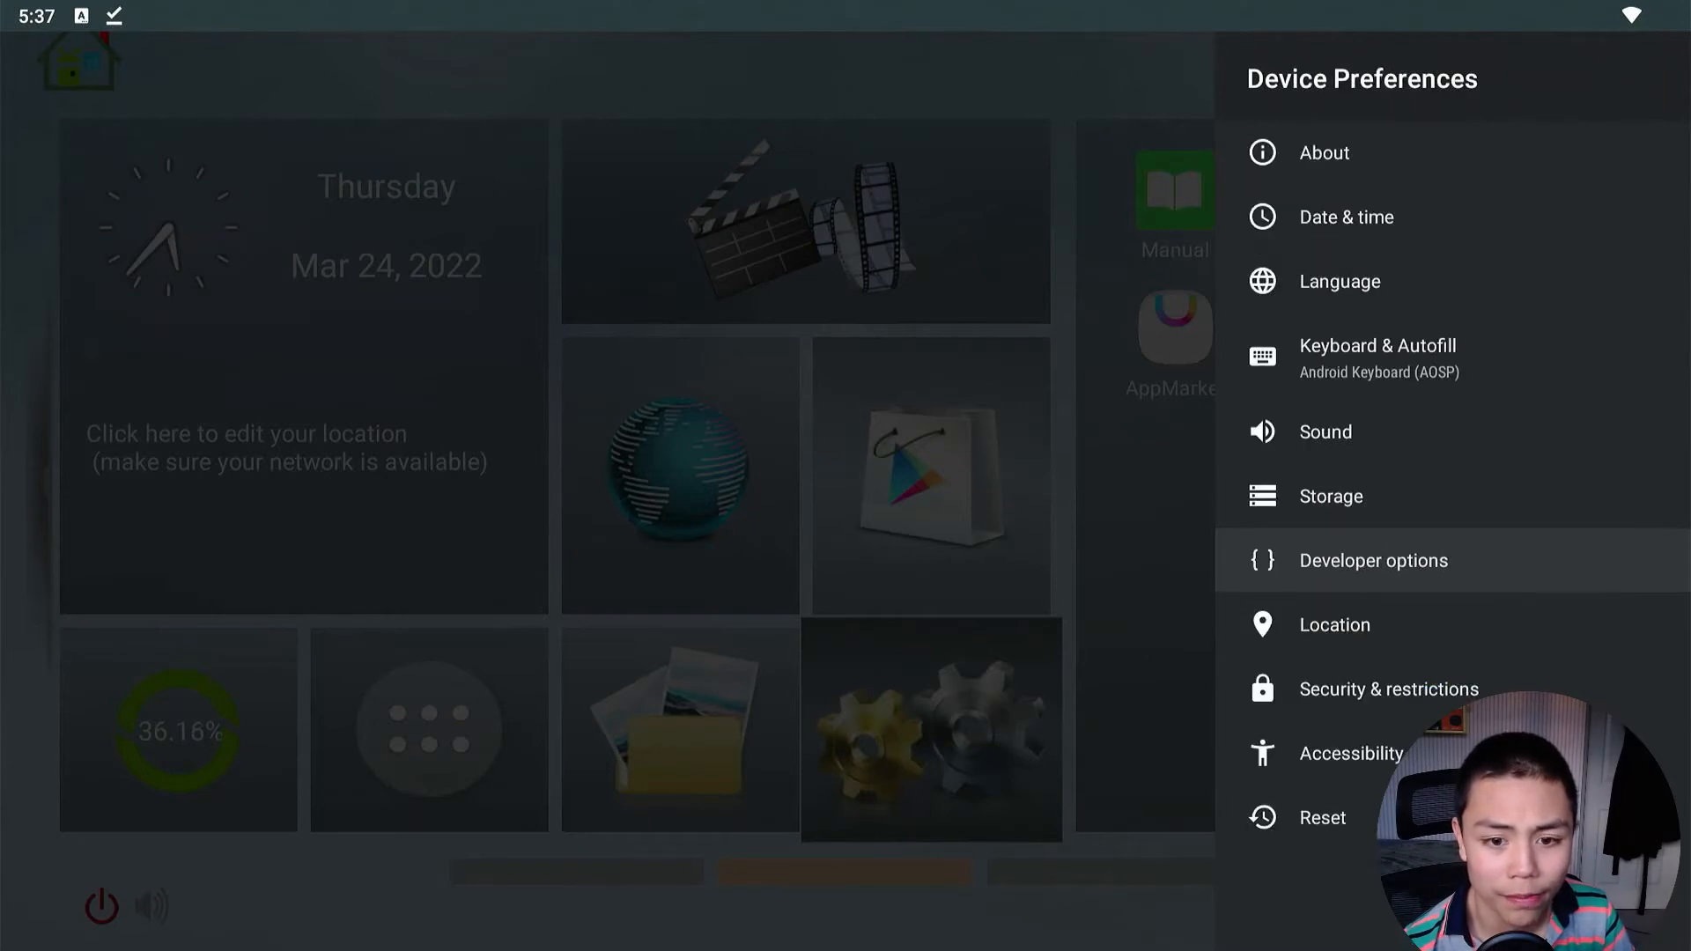
{"action": "mouse_move", "coordinate": [1351, 753]}
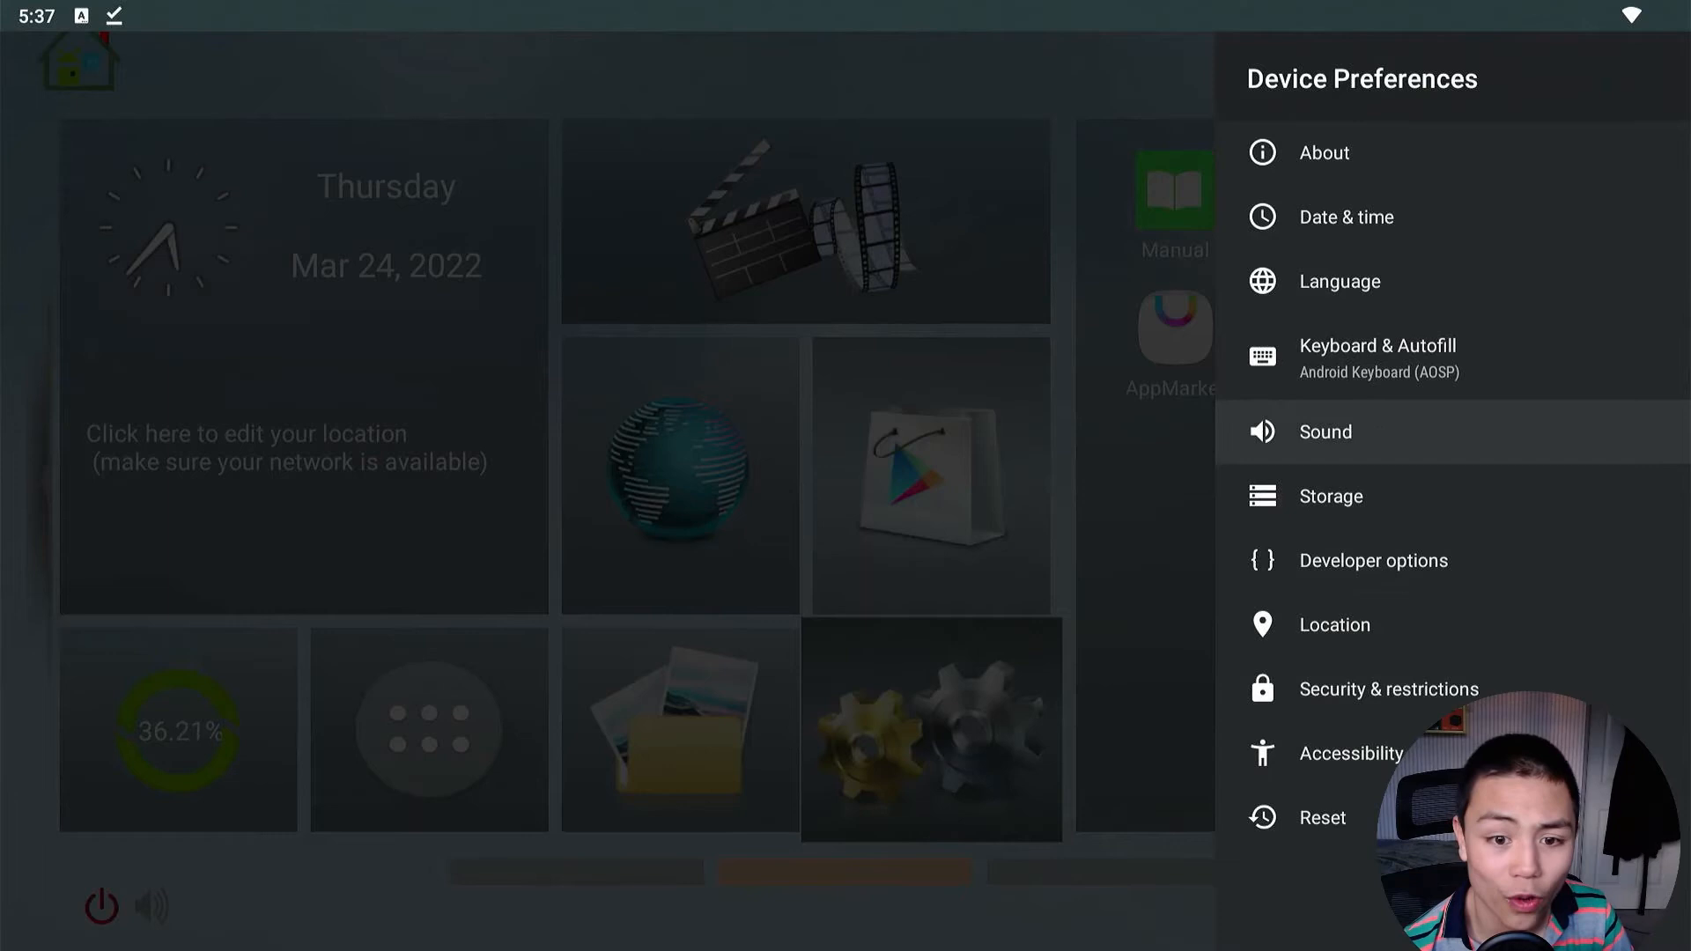
Step: Exit, then reopen Settings > Device Preferences > Developer options
{"action": "left_click", "coordinate": [1374, 561]}
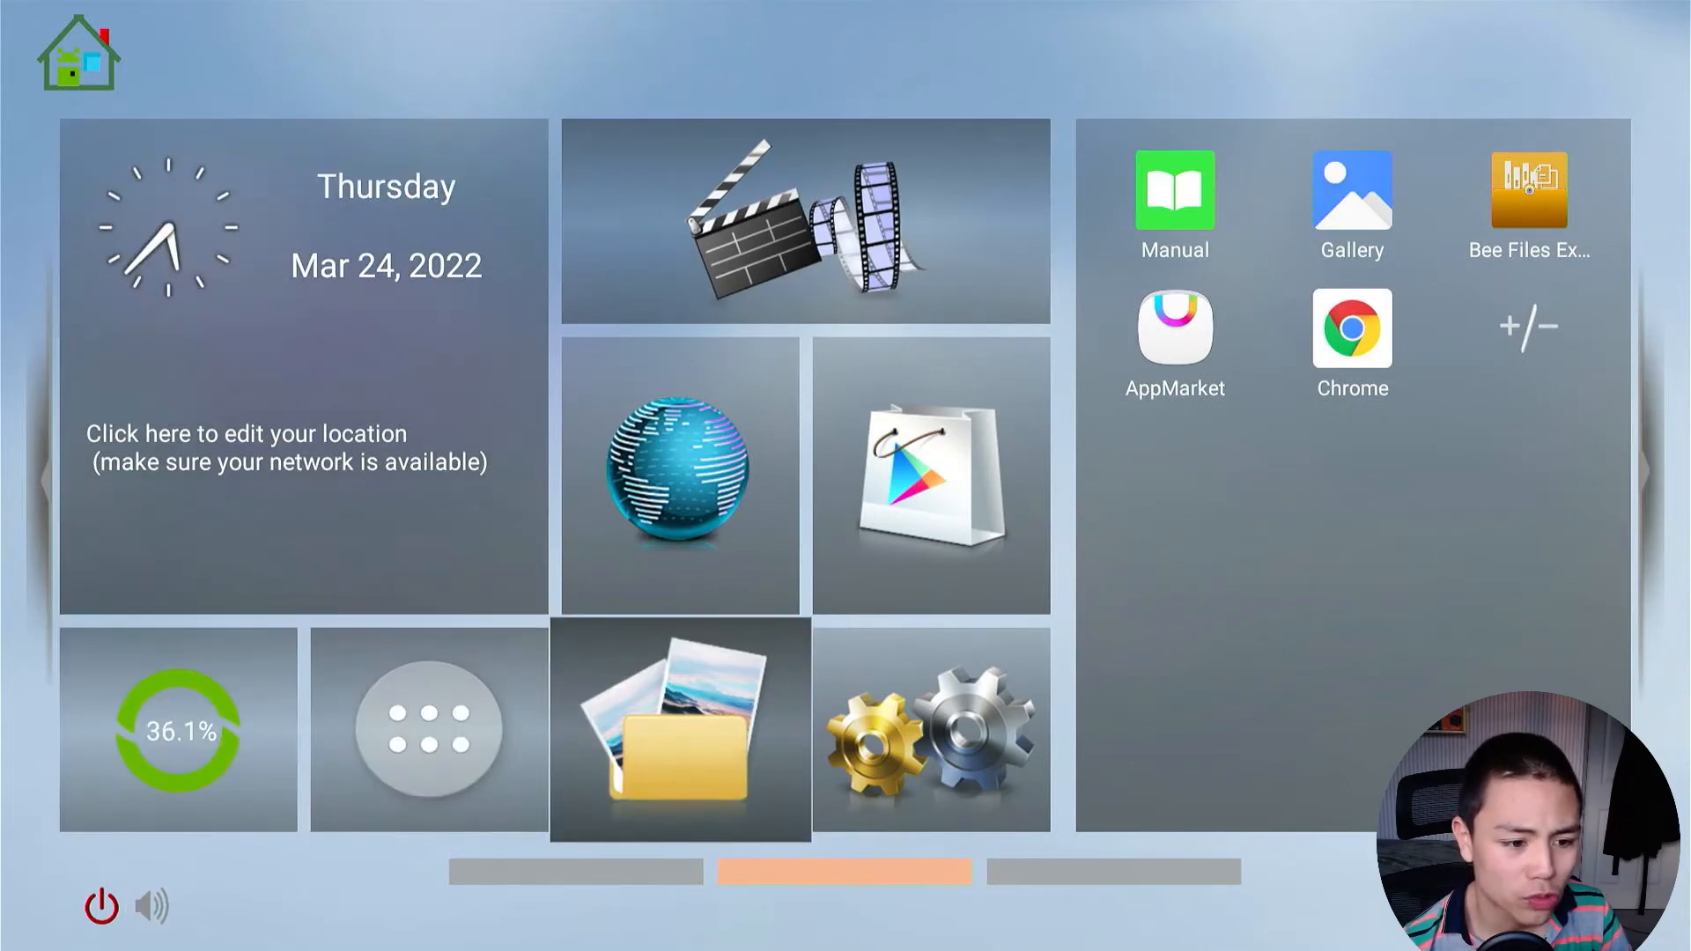
{"action": "left_click", "coordinate": [930, 728]}
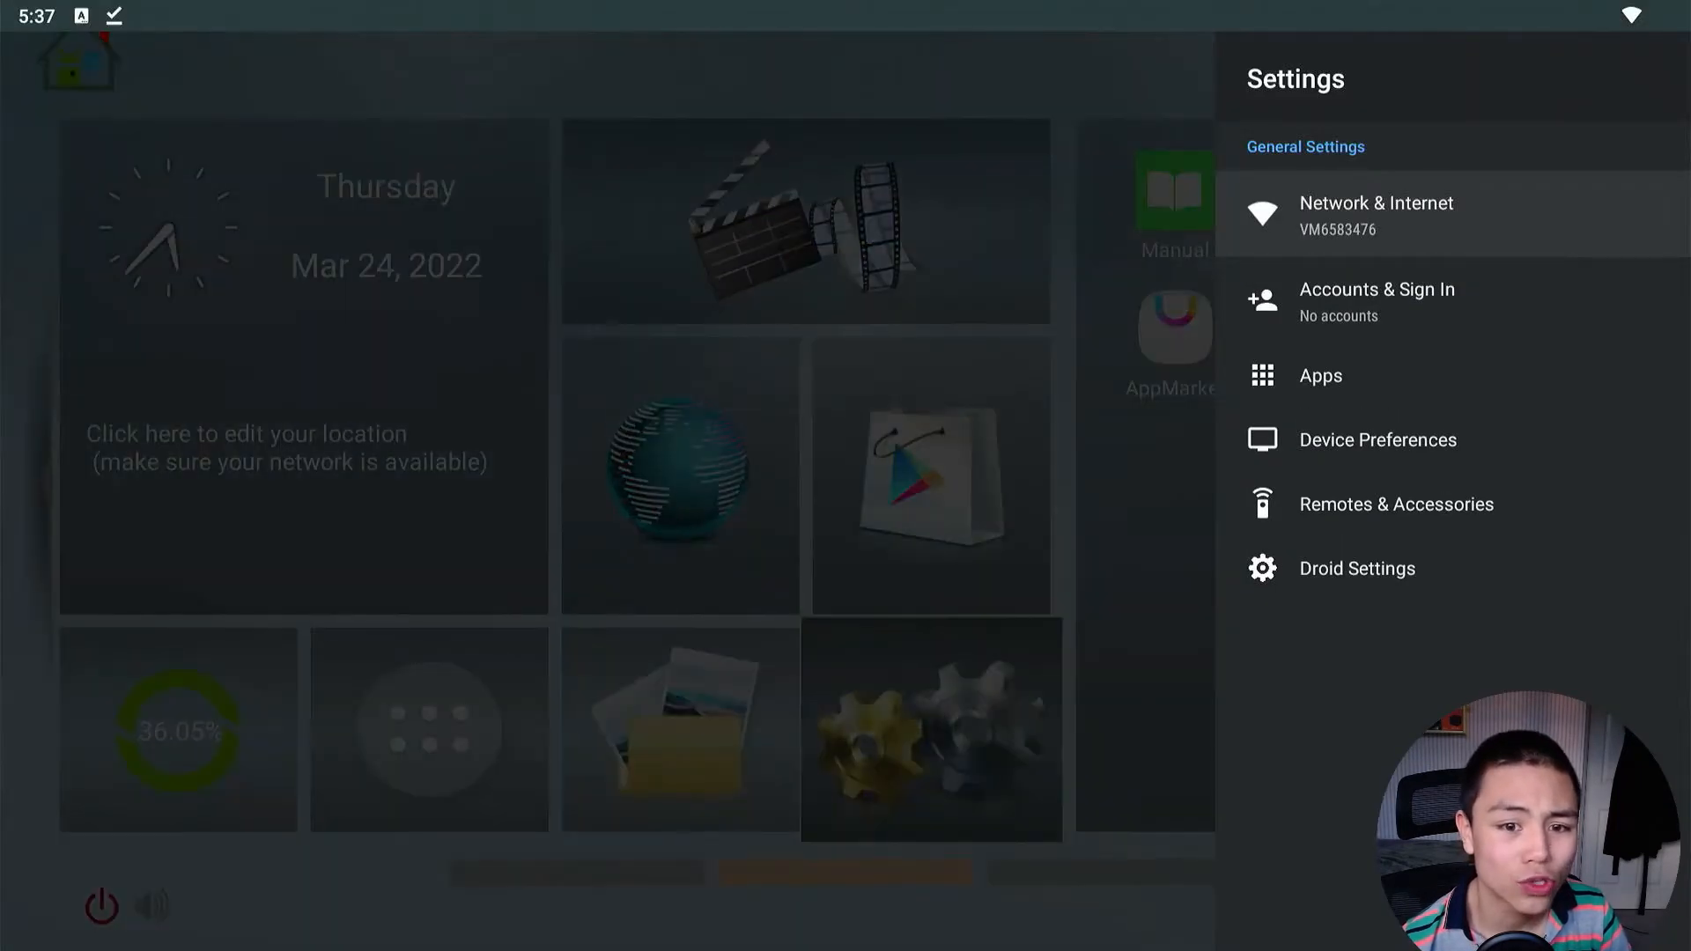
{"action": "left_click", "coordinate": [1378, 439]}
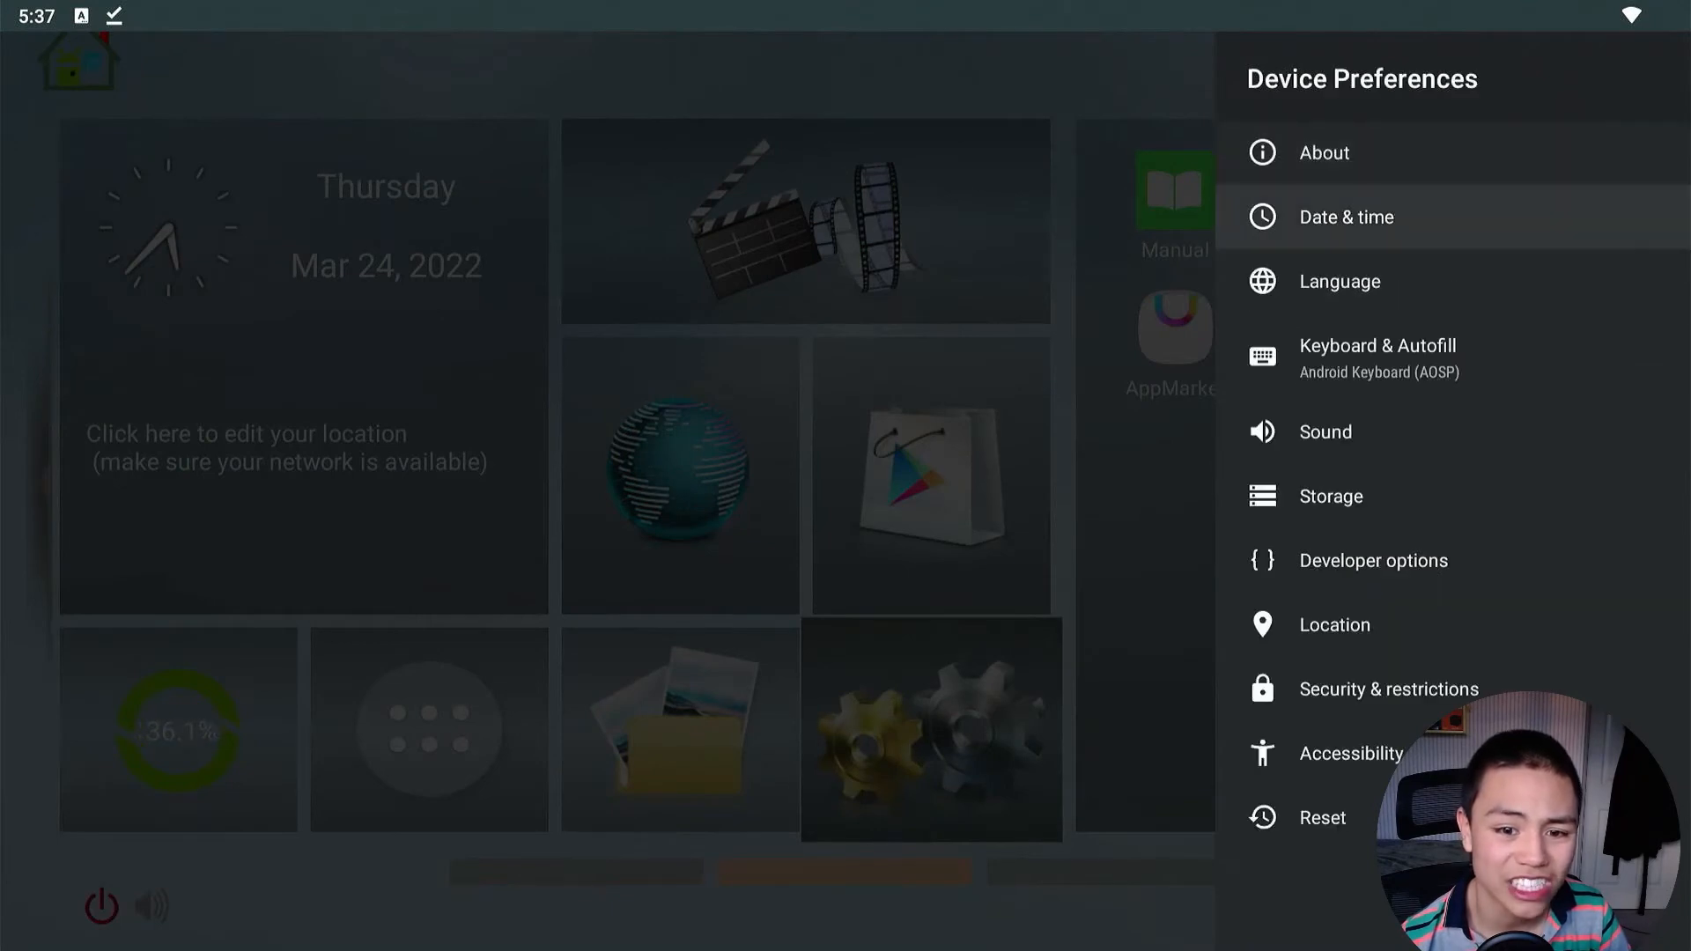
{"action": "left_click", "coordinate": [1373, 560]}
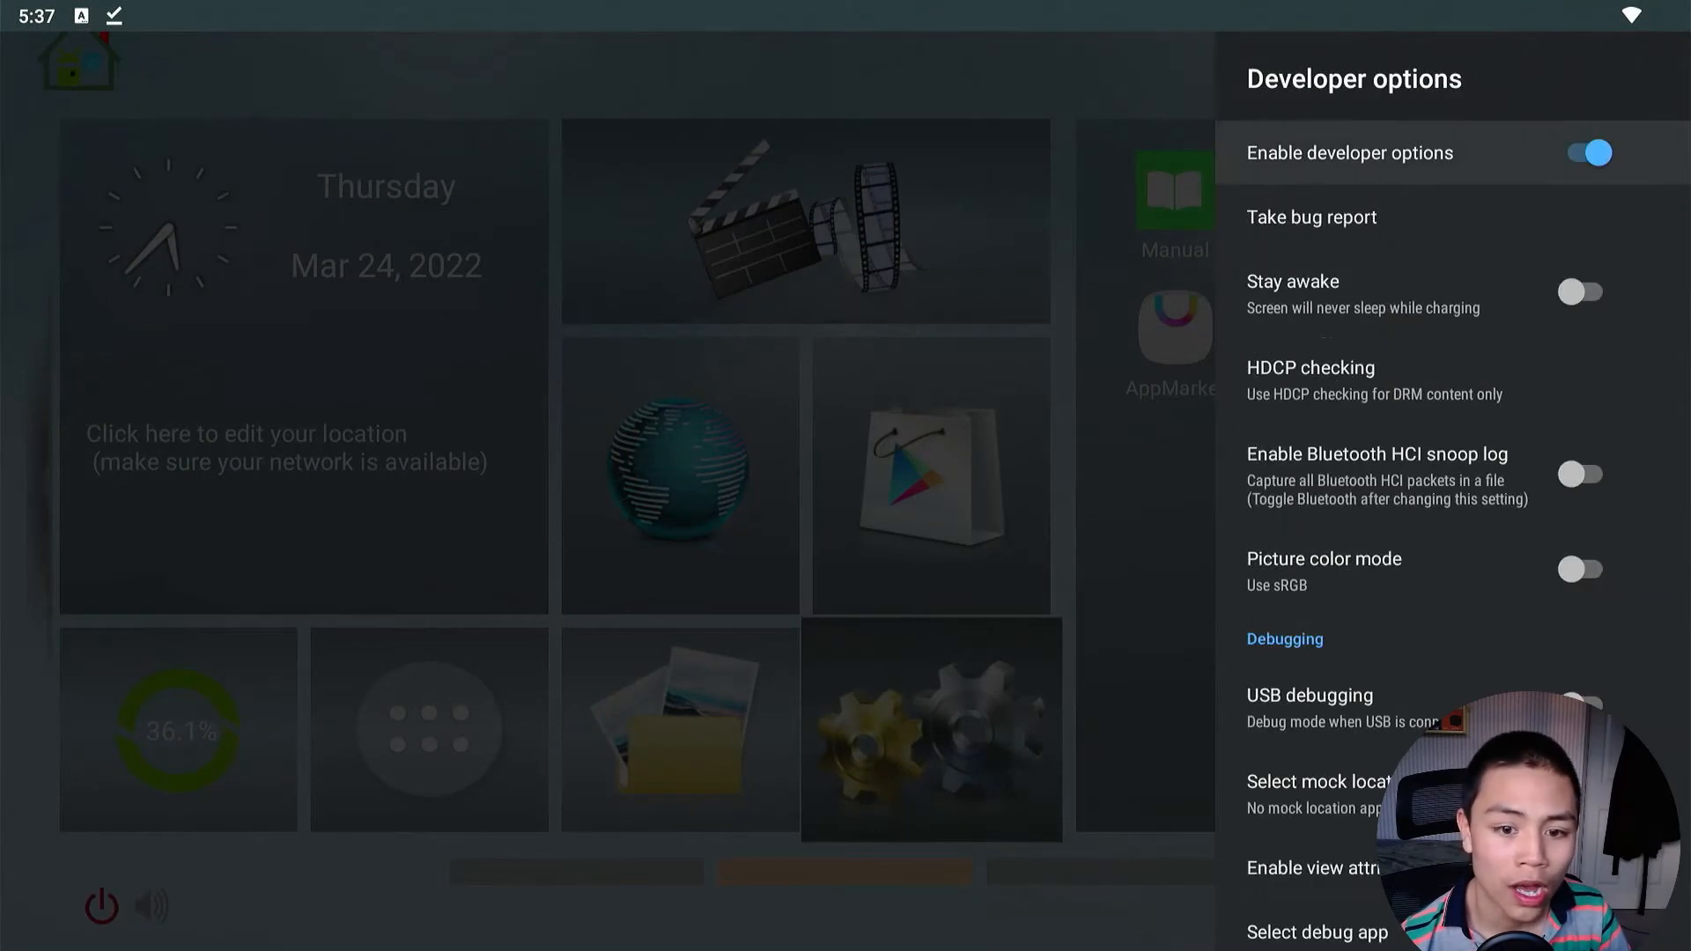
Step: Check that all three animation scales are off, then go back home
{"action": "scroll", "scroll_direction": "down", "scroll_amount": 3}
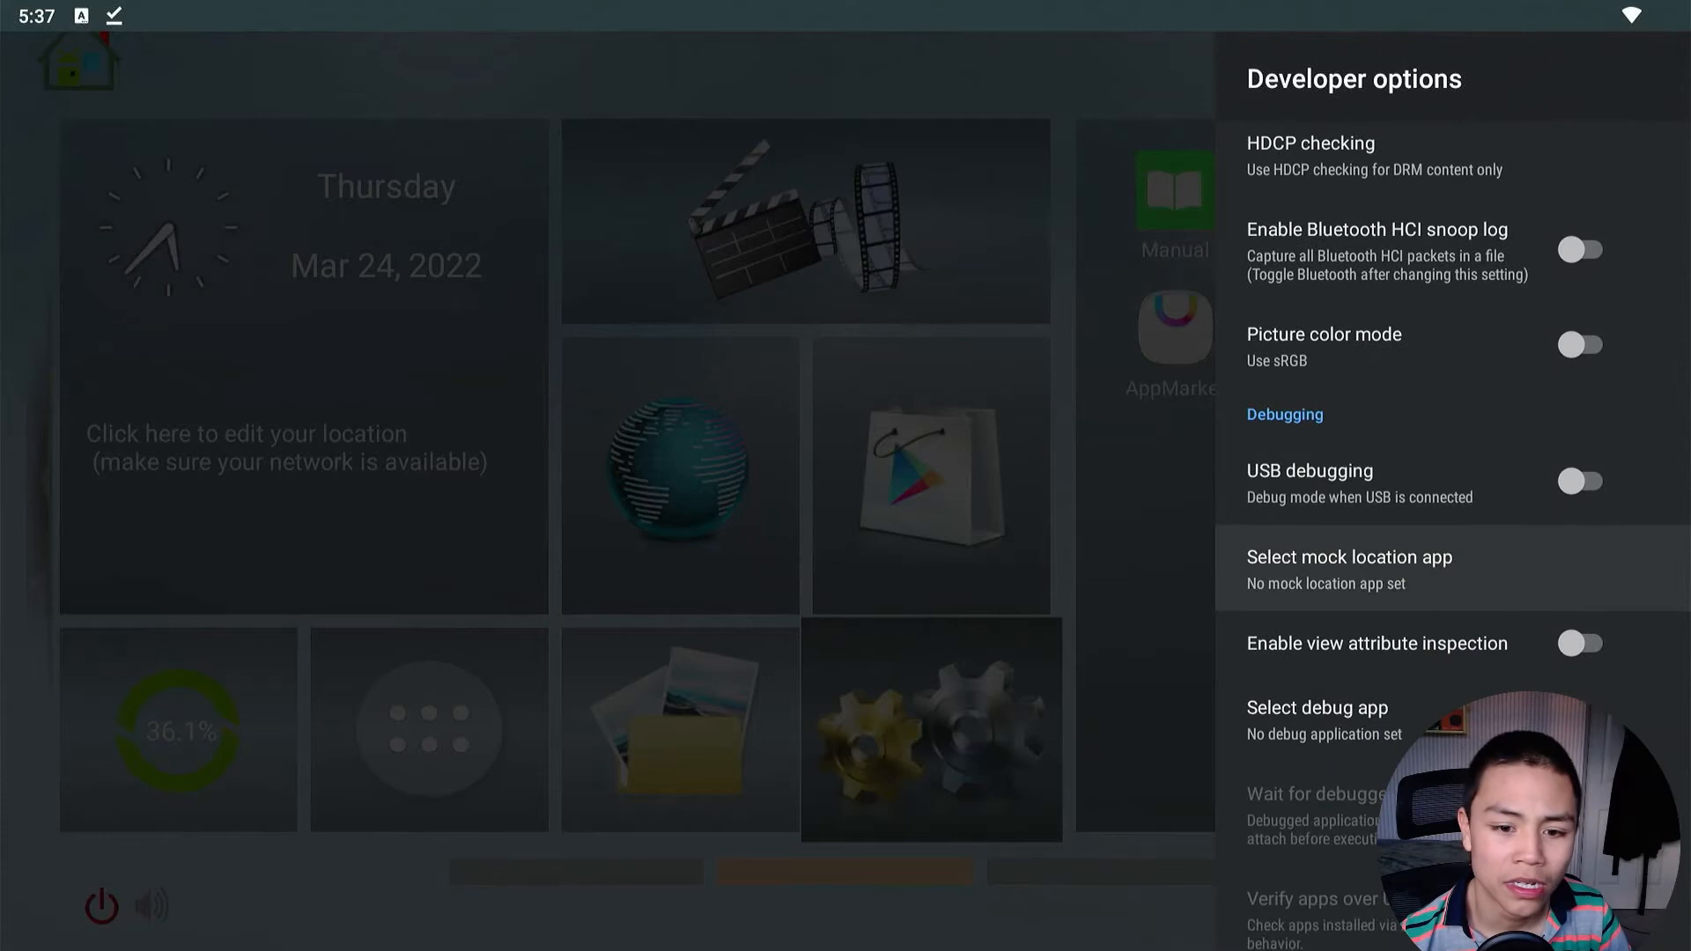
{"action": "scroll", "scroll_direction": "down", "scroll_amount": 3}
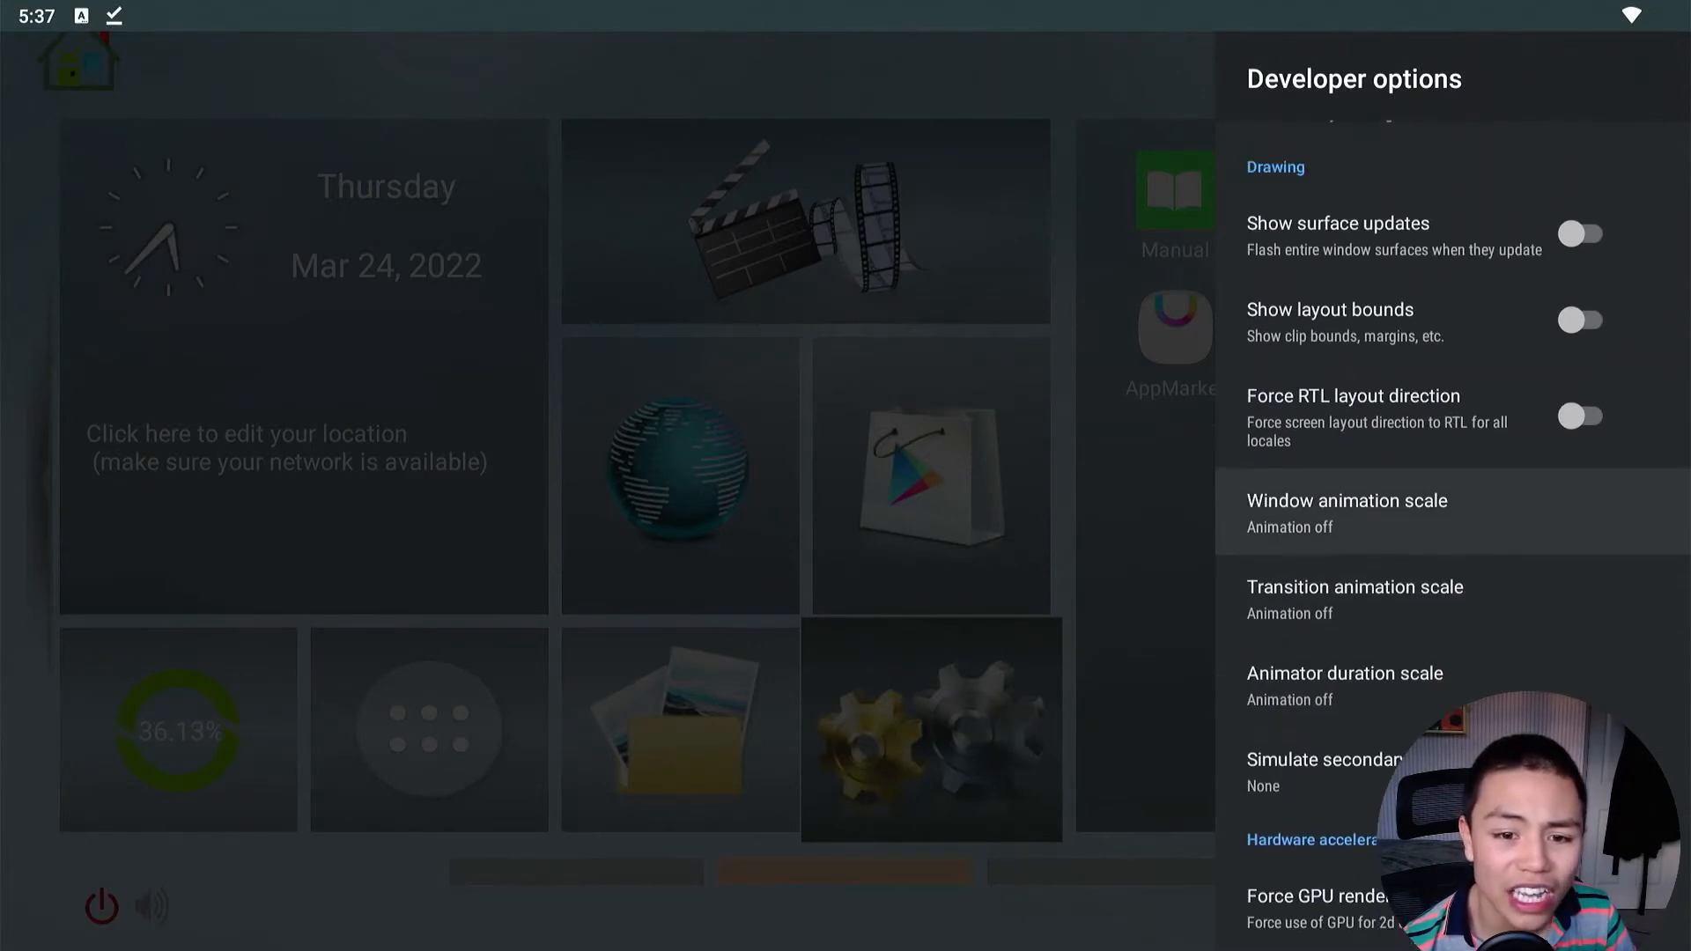
{"action": "left_click", "coordinate": [1346, 512]}
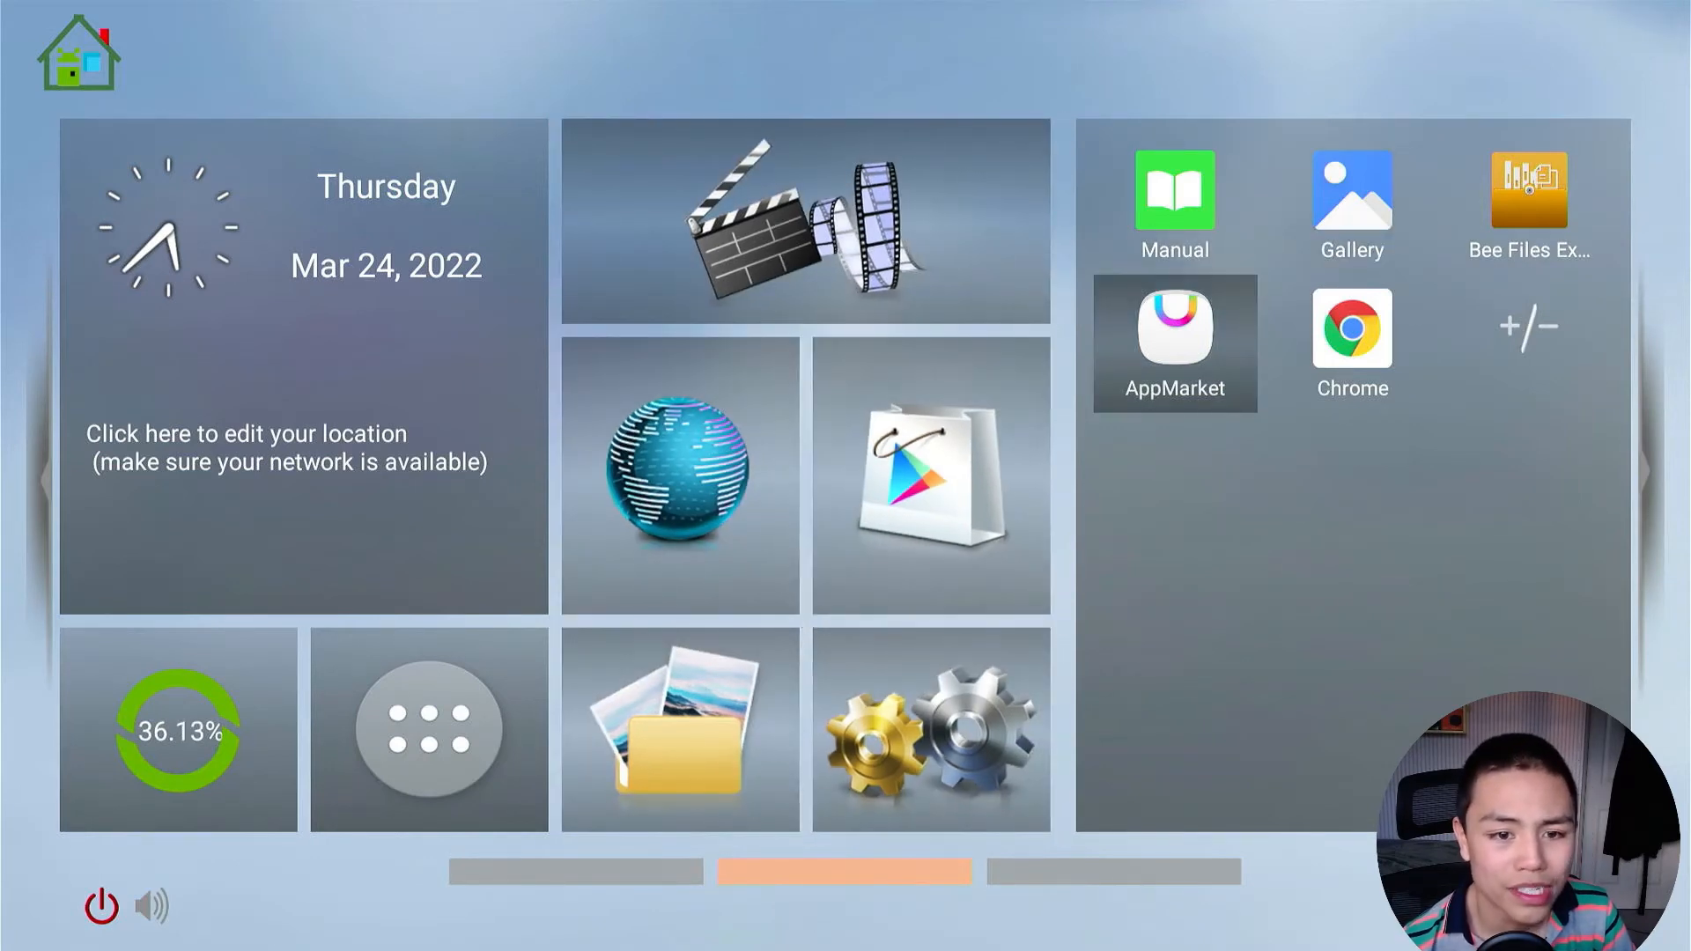
Step: Return to Developer options and set Transition animation scale back to Animation off
{"action": "left_click", "coordinate": [1174, 343]}
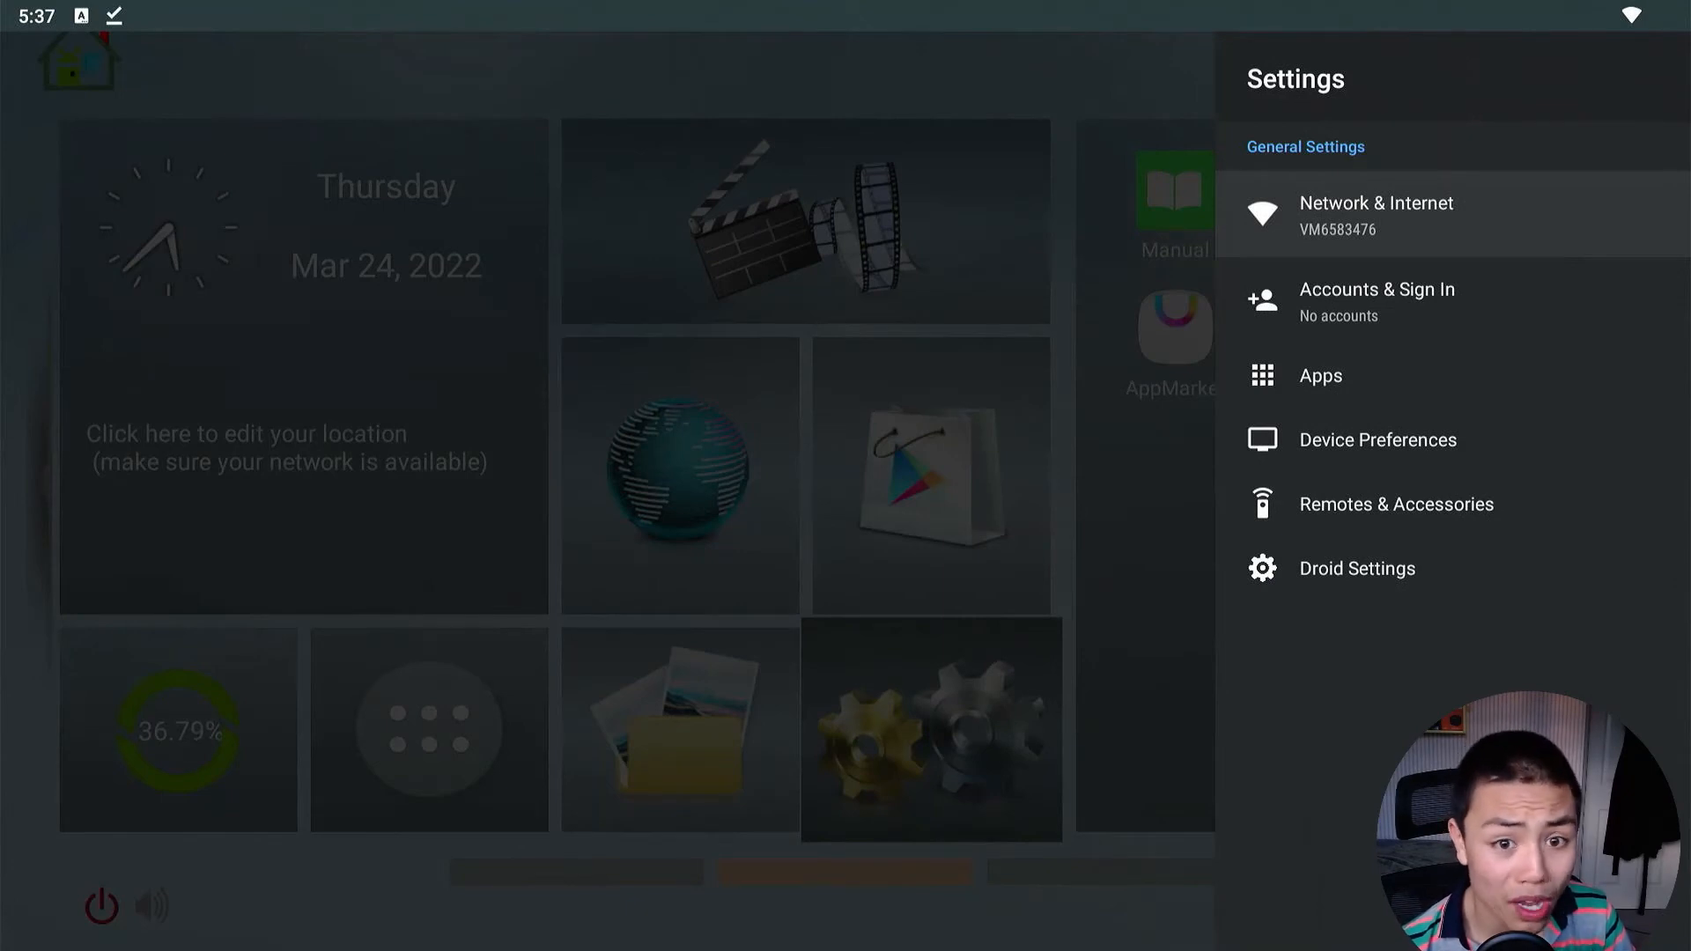
{"action": "mouse_move", "coordinate": [1378, 438]}
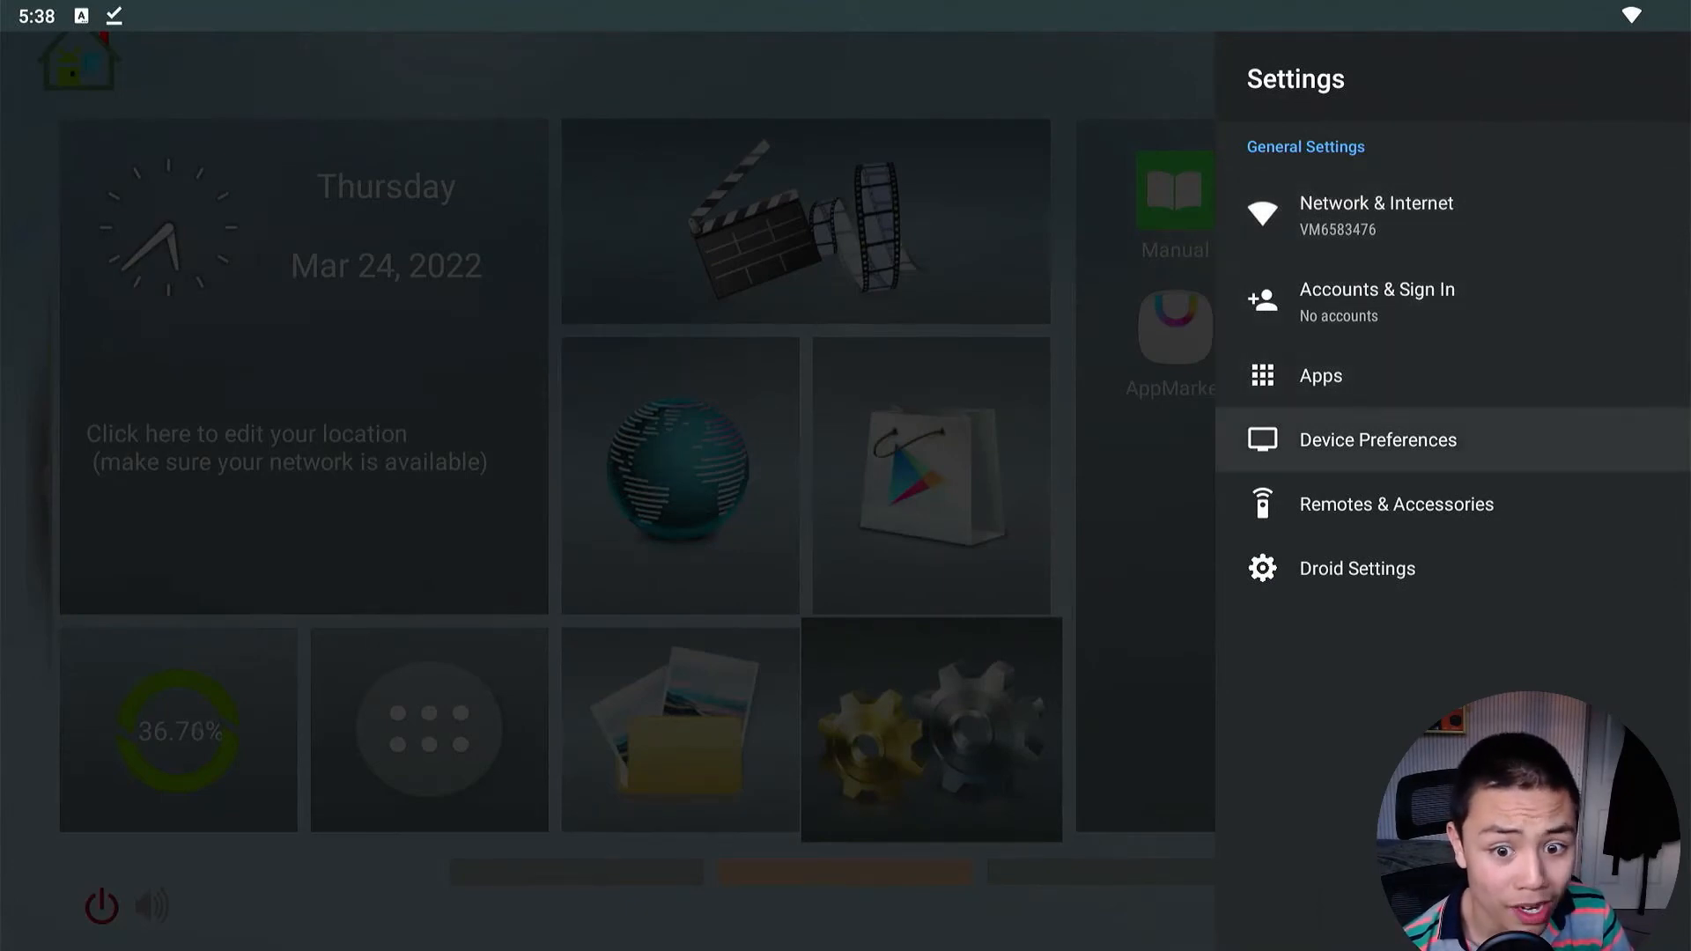
{"action": "left_click", "coordinate": [1377, 439]}
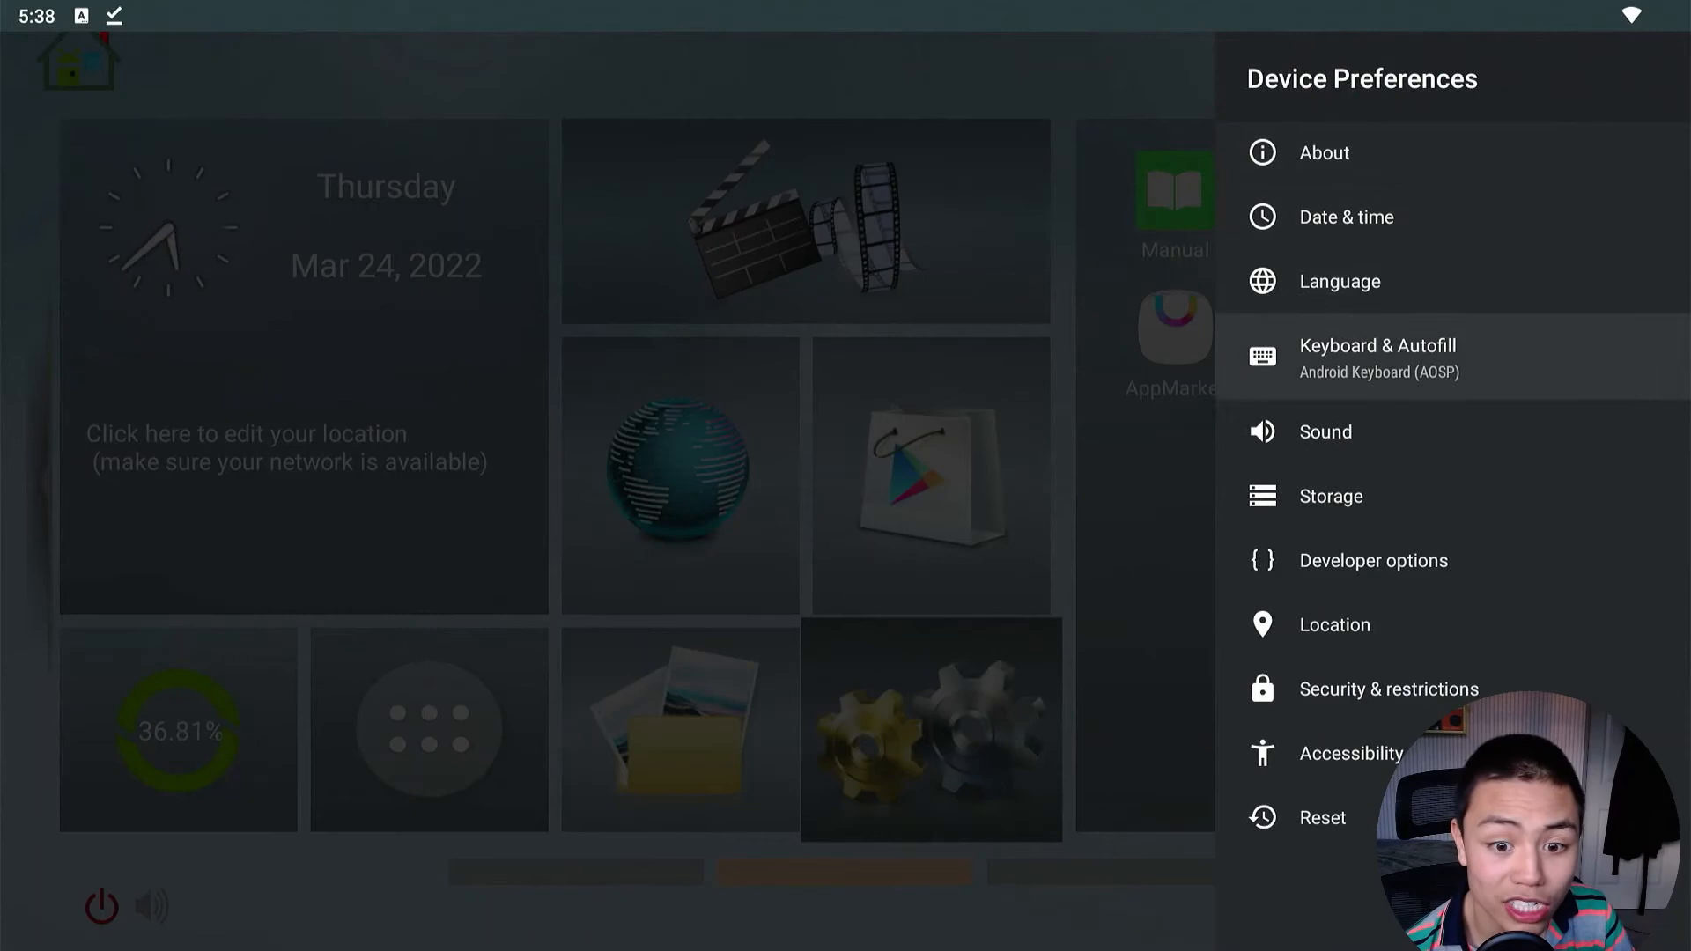
{"action": "left_click", "coordinate": [1374, 560]}
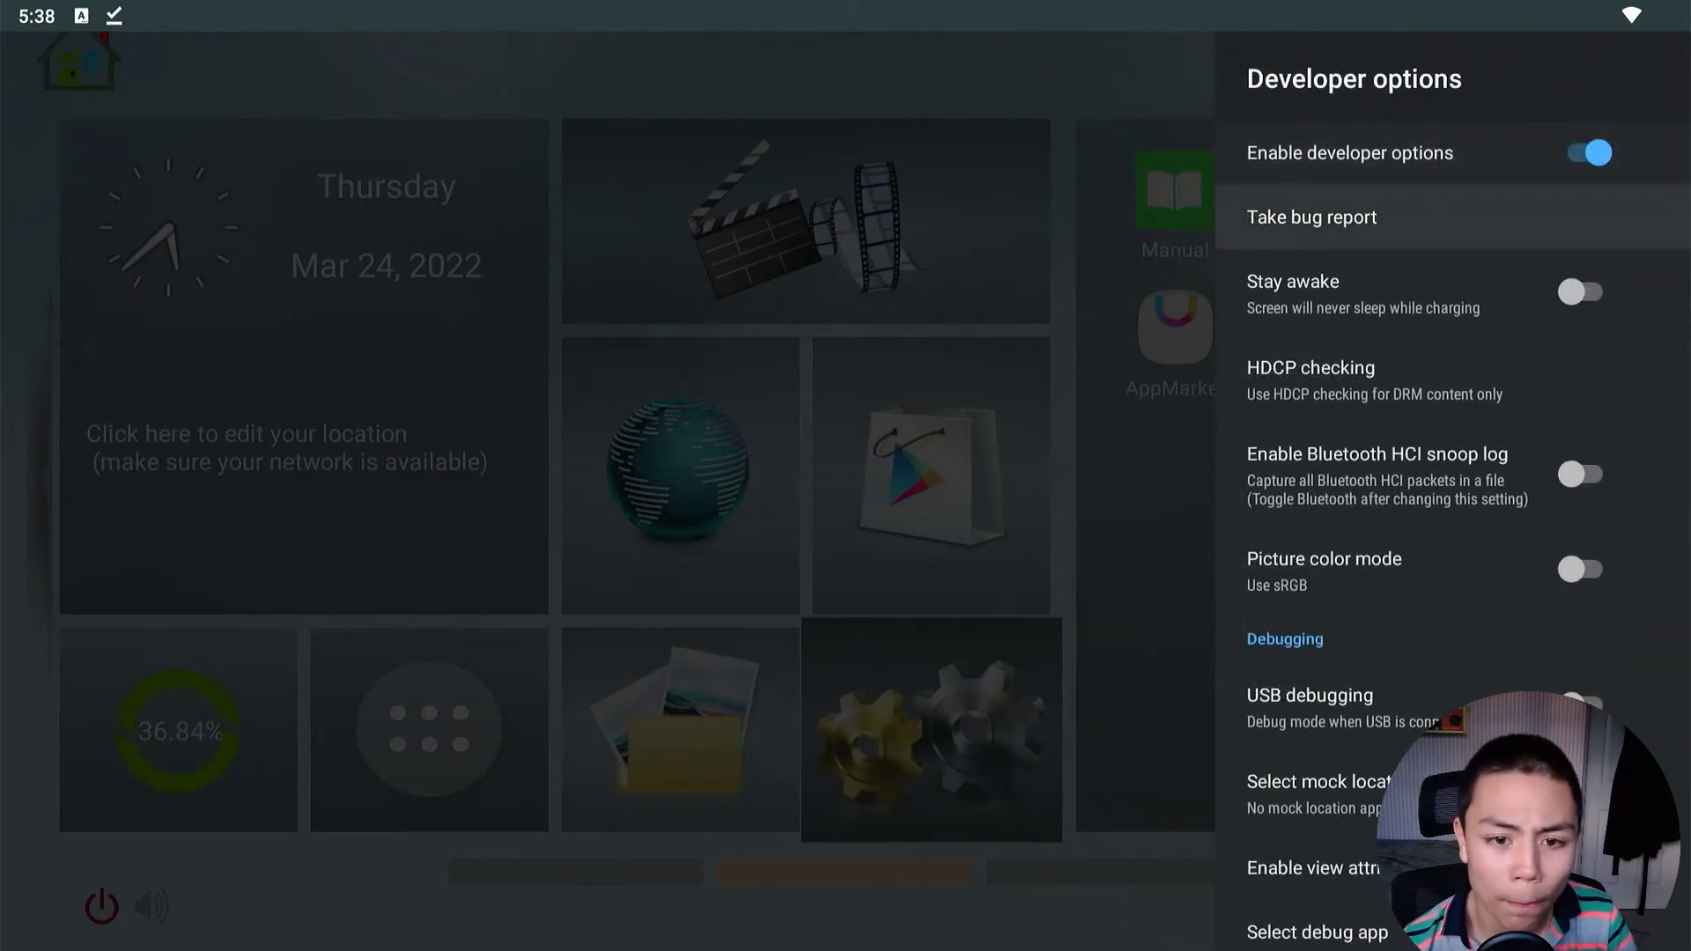
{"action": "scroll", "scroll_direction": "down", "scroll_amount": 3}
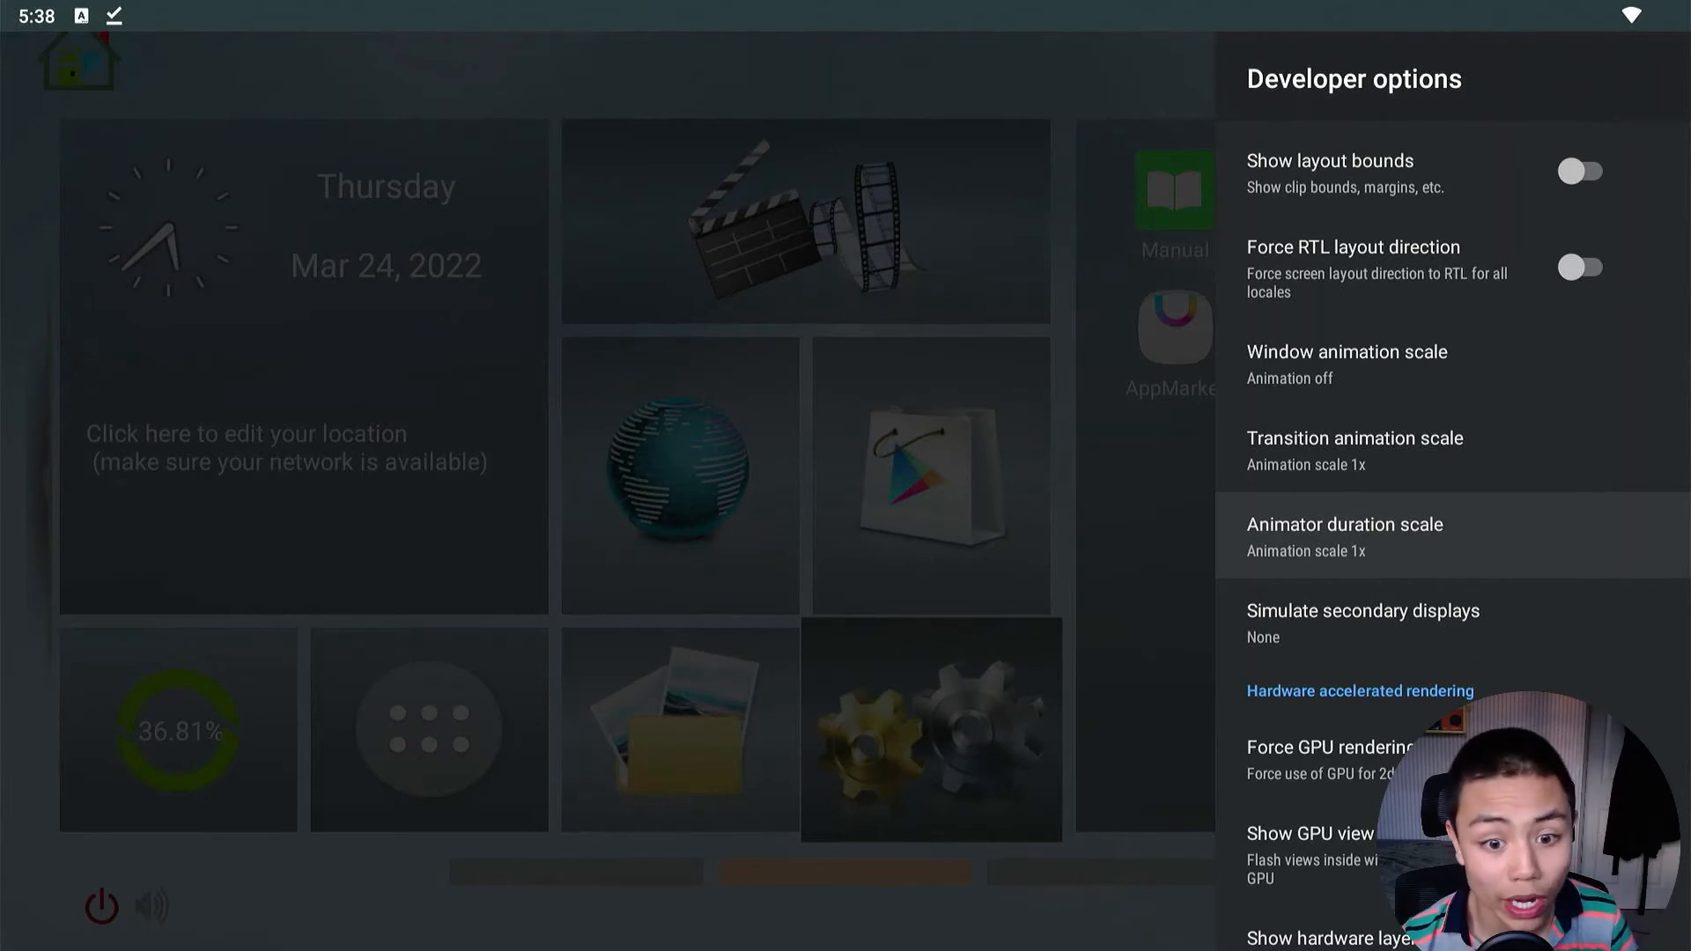
{"action": "left_click", "coordinate": [1345, 536]}
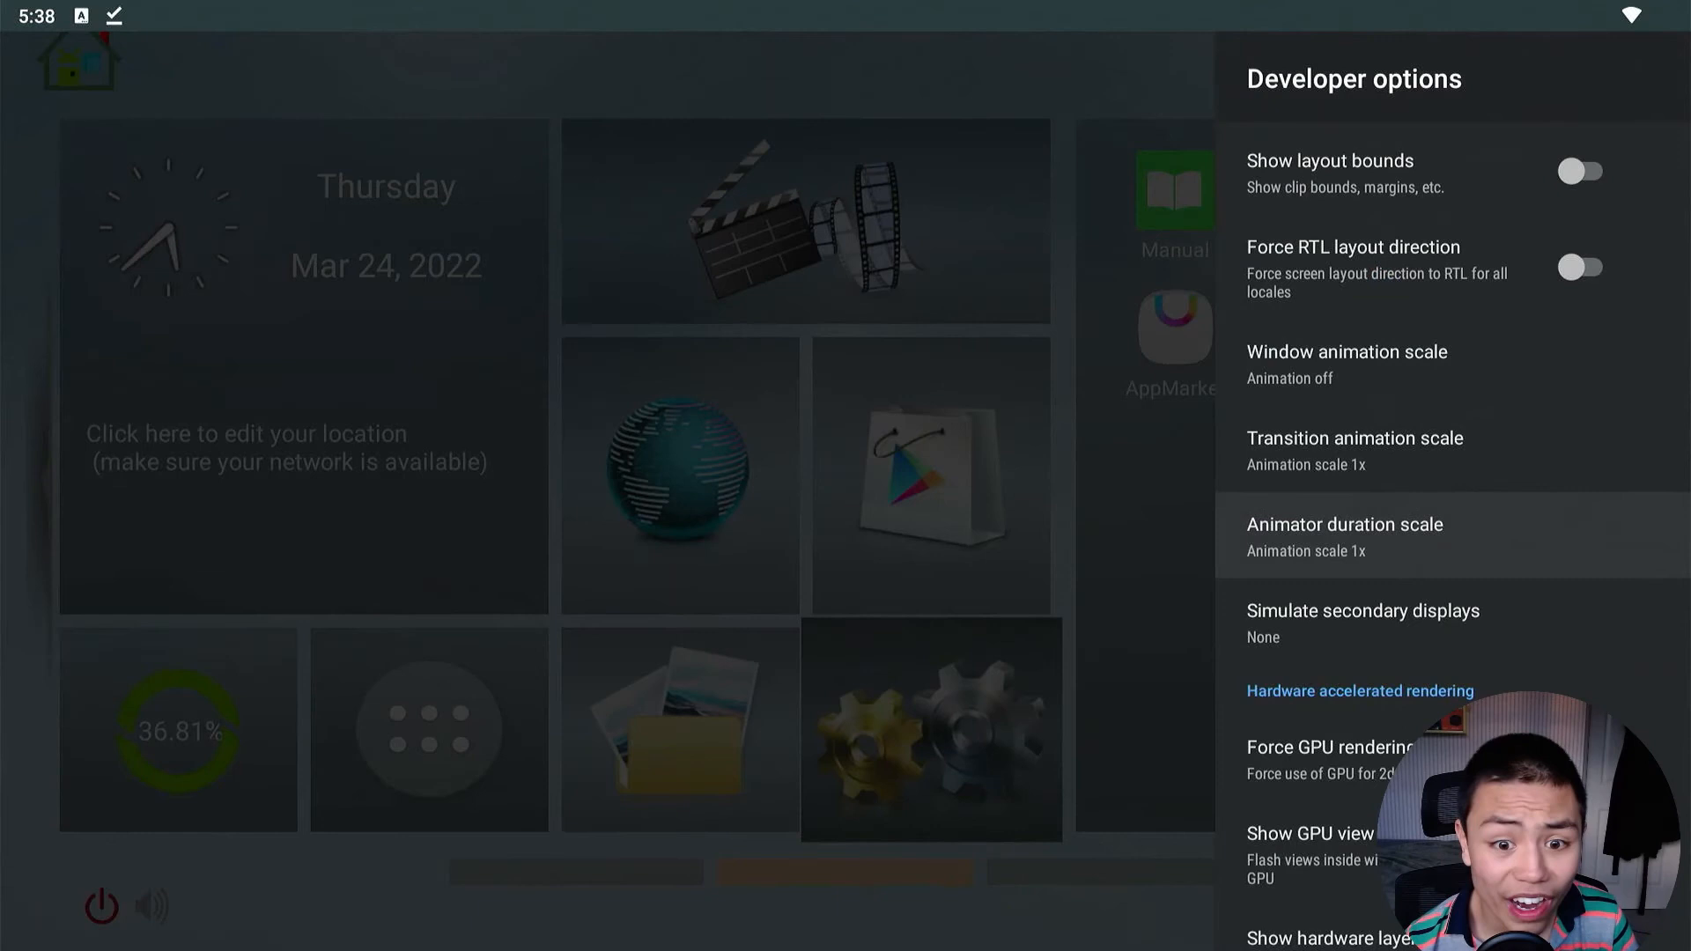
{"action": "scroll", "scroll_direction": "down", "scroll_amount": 3}
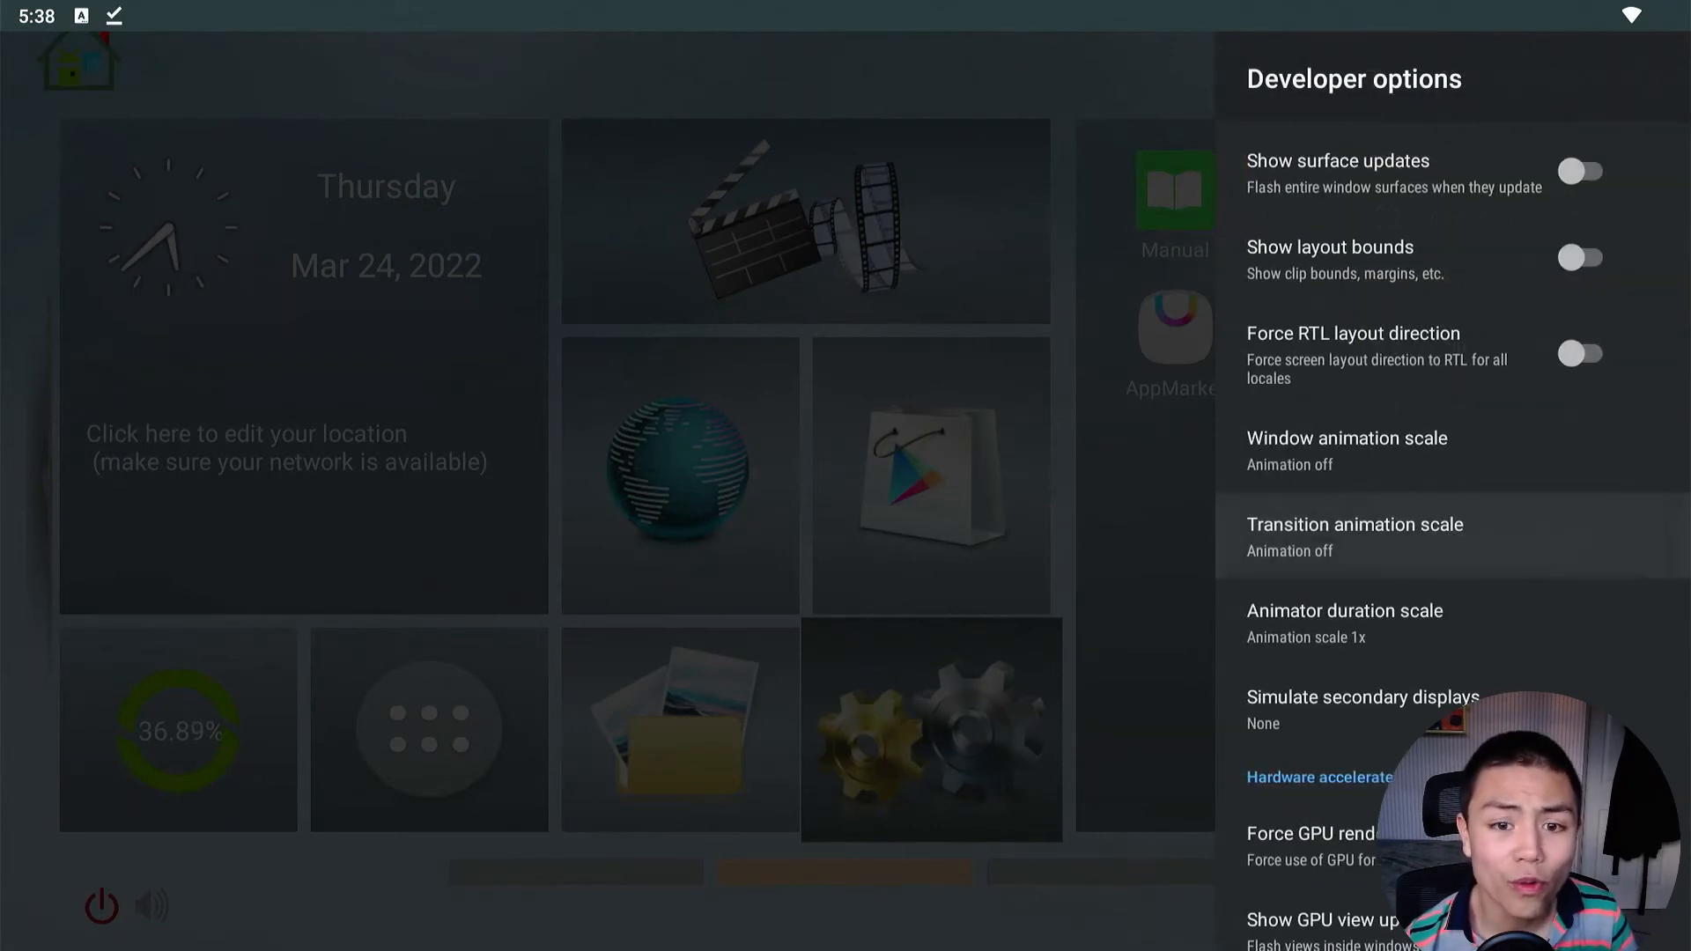
{"action": "scroll", "scroll_direction": "down", "scroll_amount": 3}
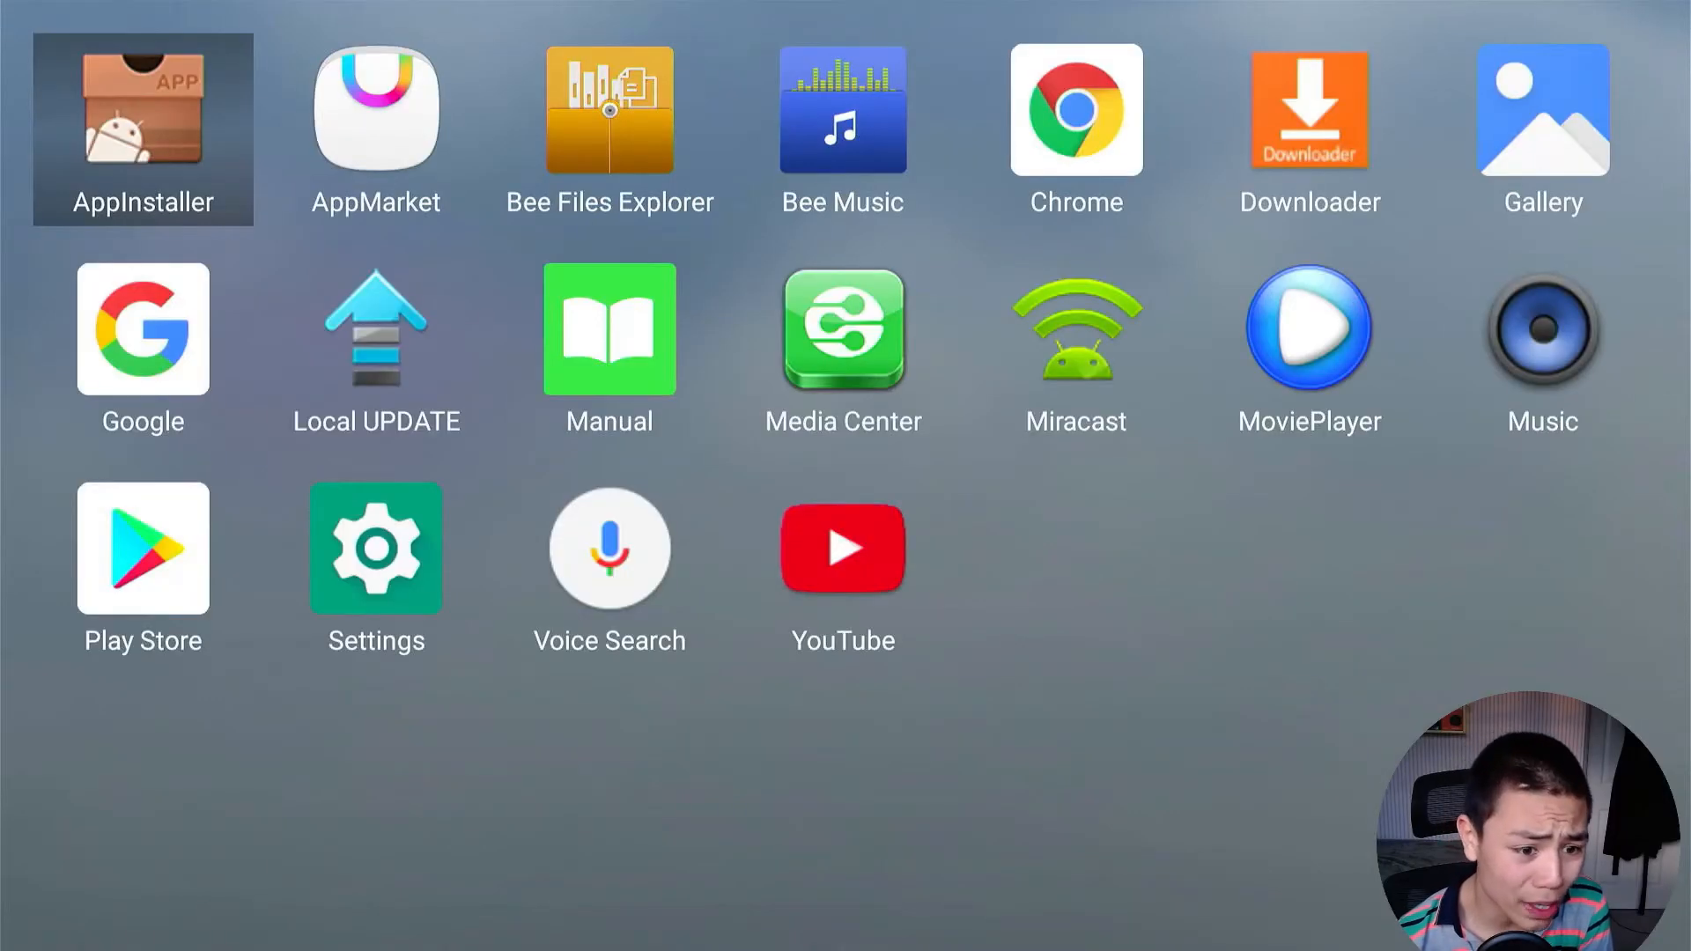
{"action": "mouse_move", "coordinate": [376, 568]}
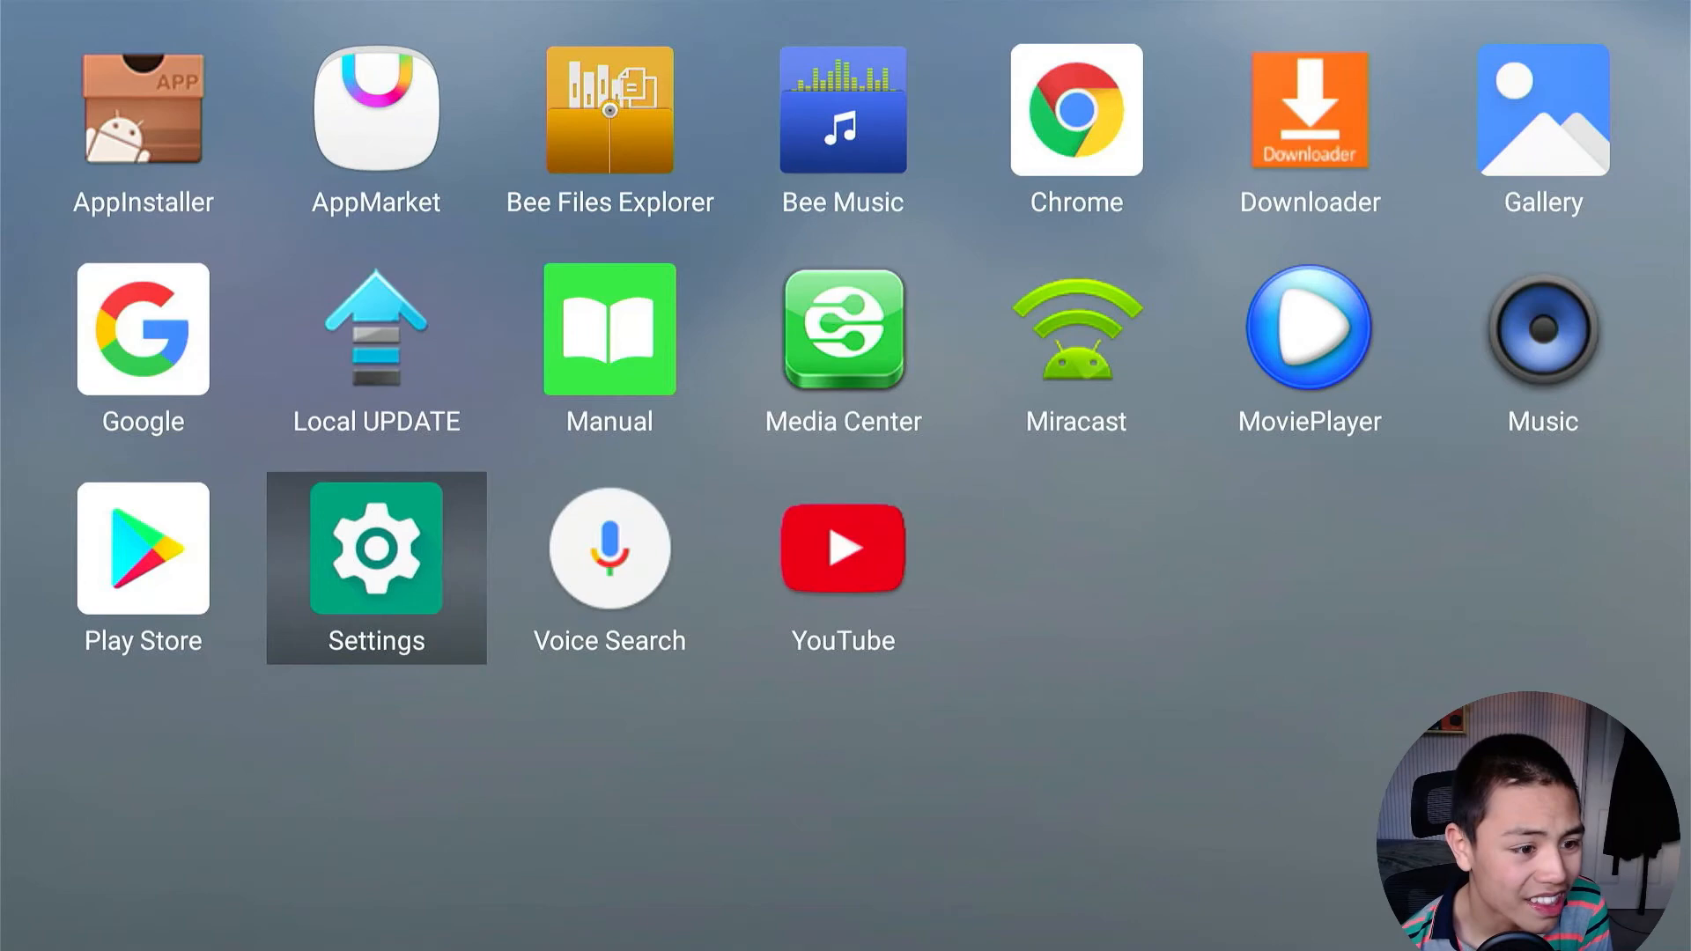
Step: Launch Play Store from the All Apps grid to reach its sign-in screen
{"action": "left_click", "coordinate": [141, 547]}
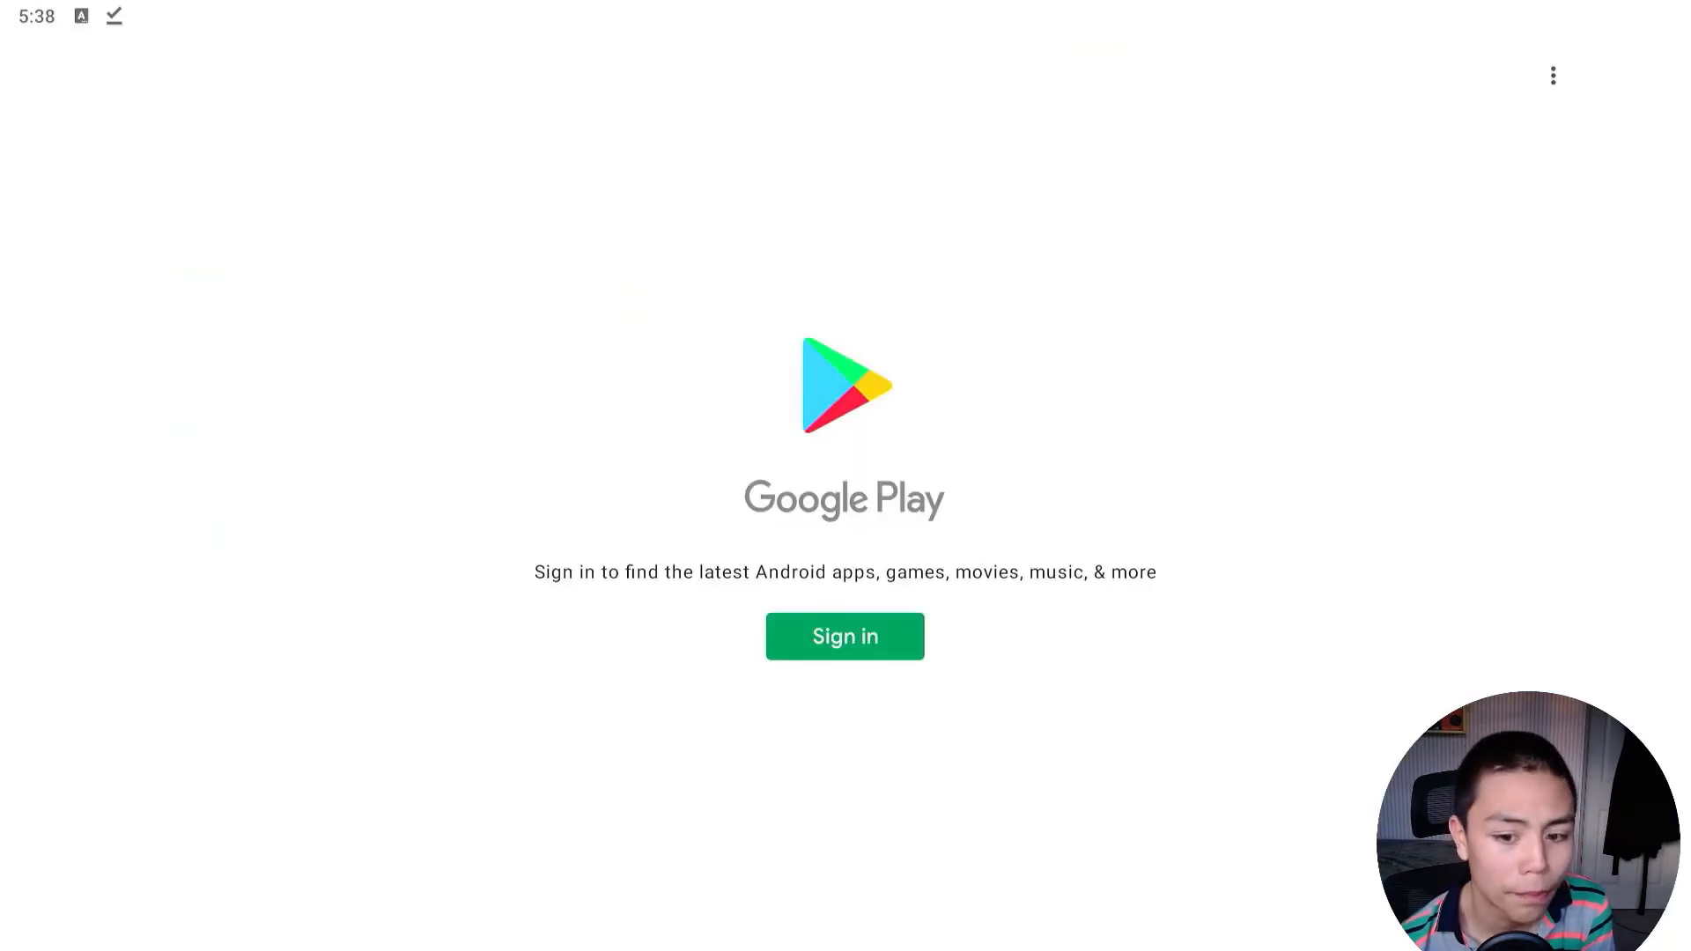